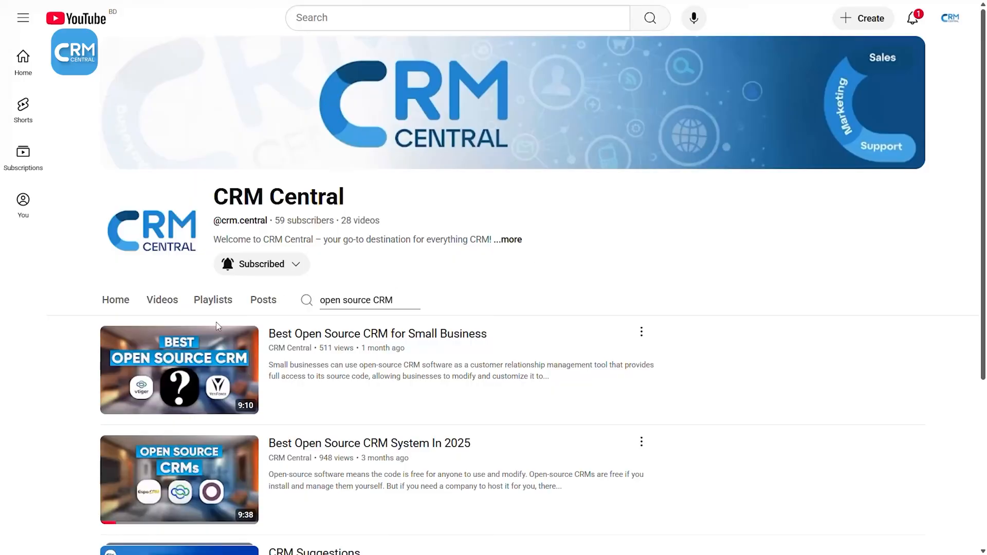
{"action": "mouse_move", "coordinate": [431, 358]}
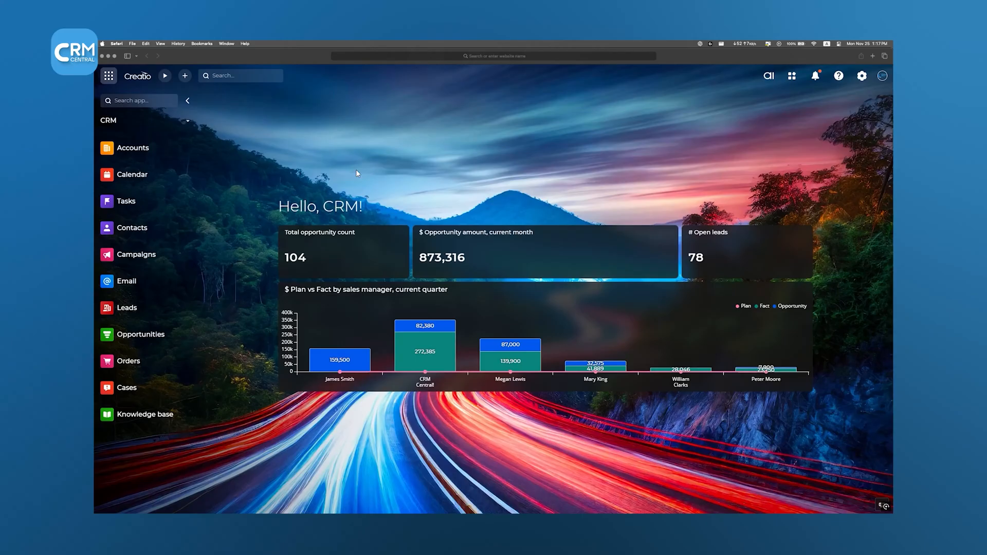
Browse the Accounts list and its extra actions, then return home and list the CRM workplaces
{"action": "left_click", "coordinate": [133, 147]}
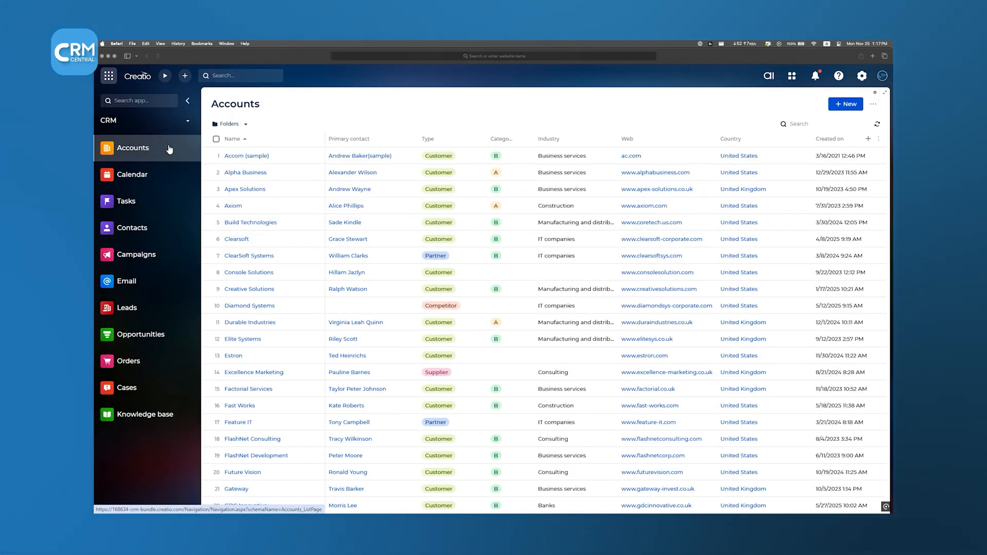
{"action": "left_click", "coordinate": [246, 155]}
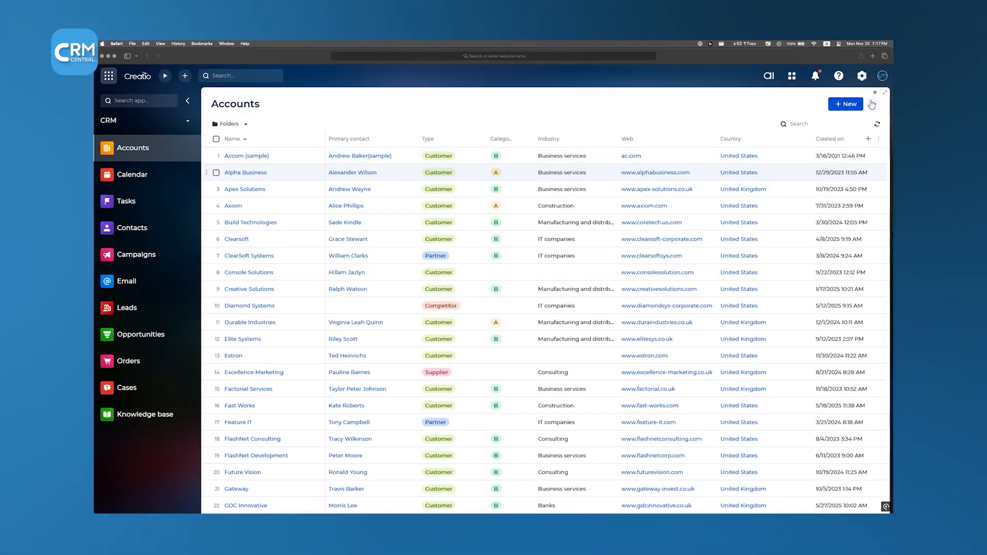
{"action": "left_click", "coordinate": [874, 104]}
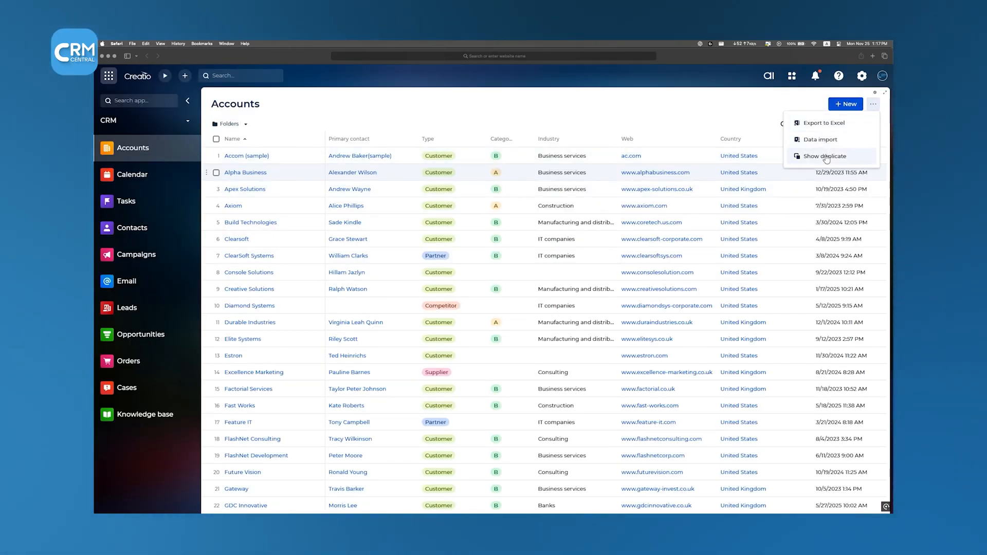
{"action": "left_click", "coordinate": [125, 307]}
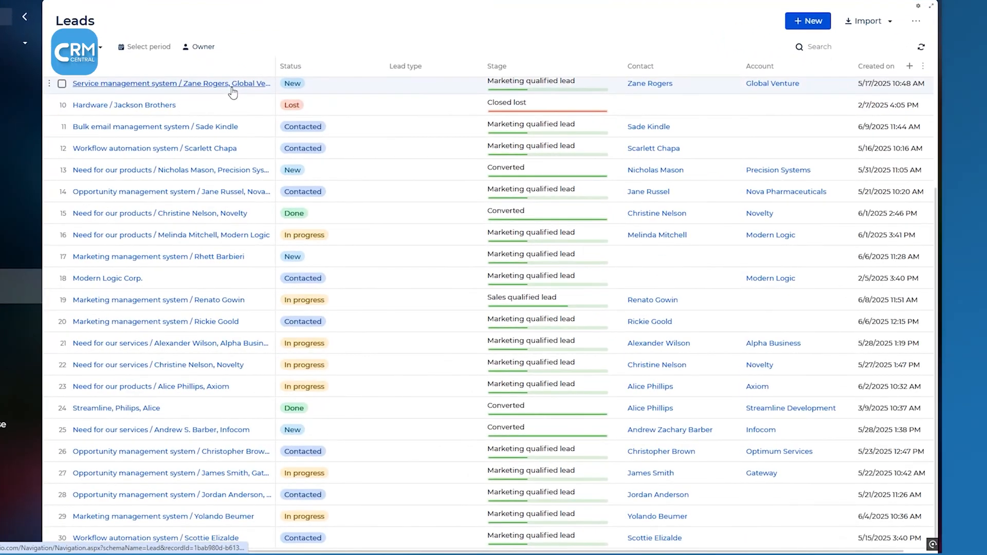
{"action": "scroll", "scroll_direction": "down", "scroll_amount": 3}
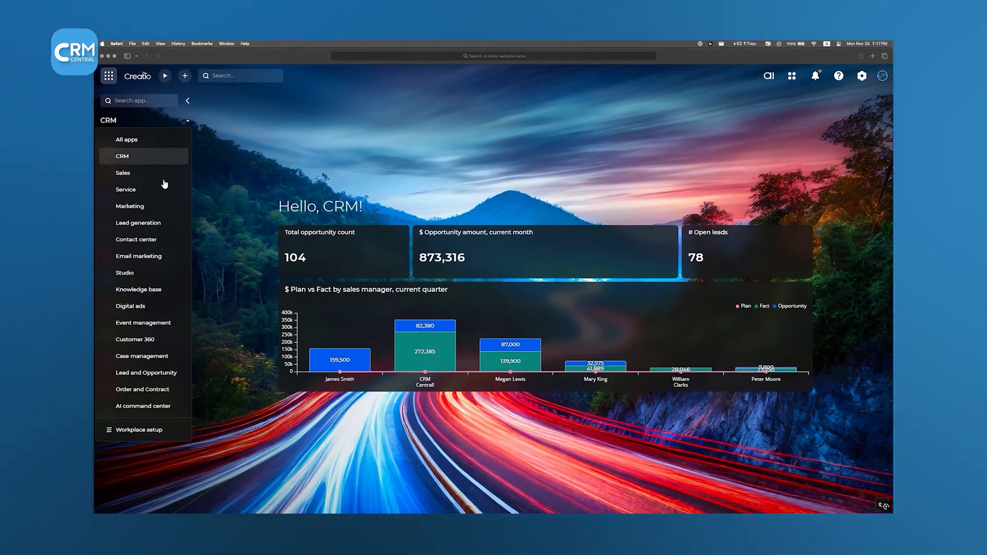
{"action": "left_click", "coordinate": [138, 430]}
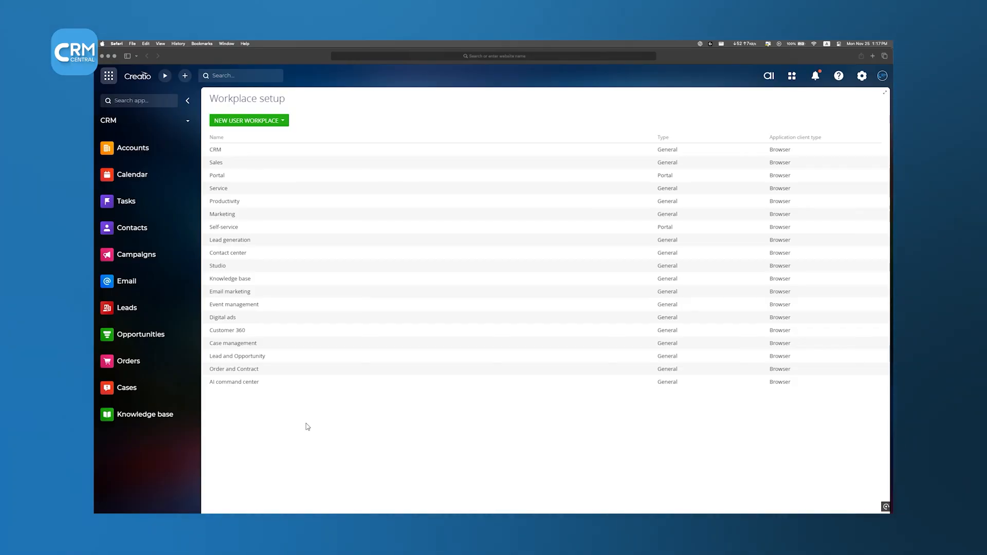
{"action": "left_click", "coordinate": [137, 75]}
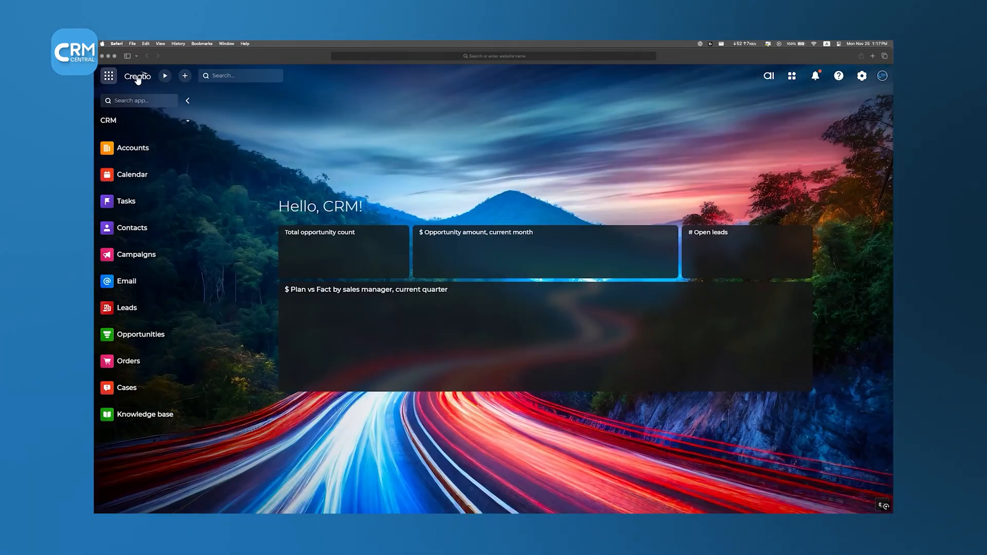
{"action": "left_click", "coordinate": [108, 75]}
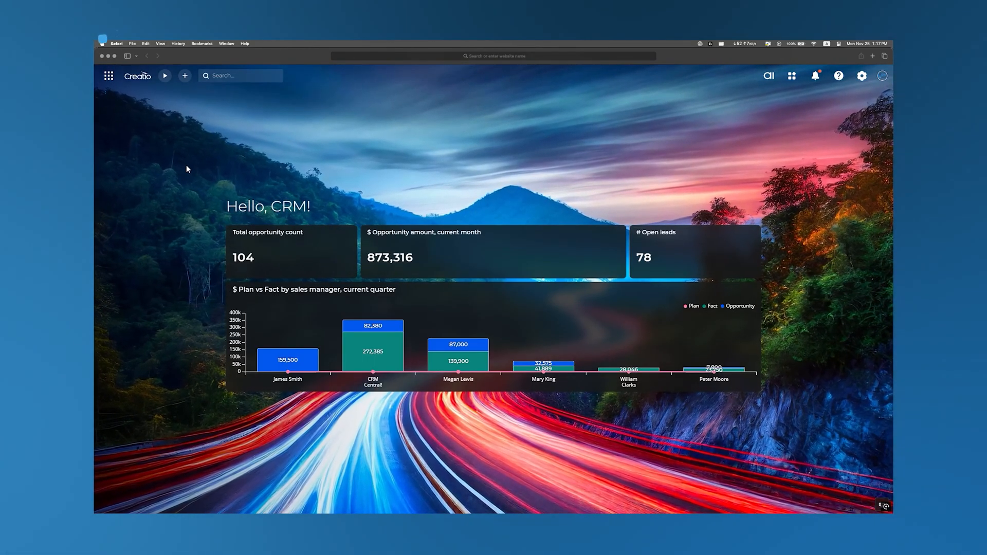
{"action": "left_click", "coordinate": [108, 75]}
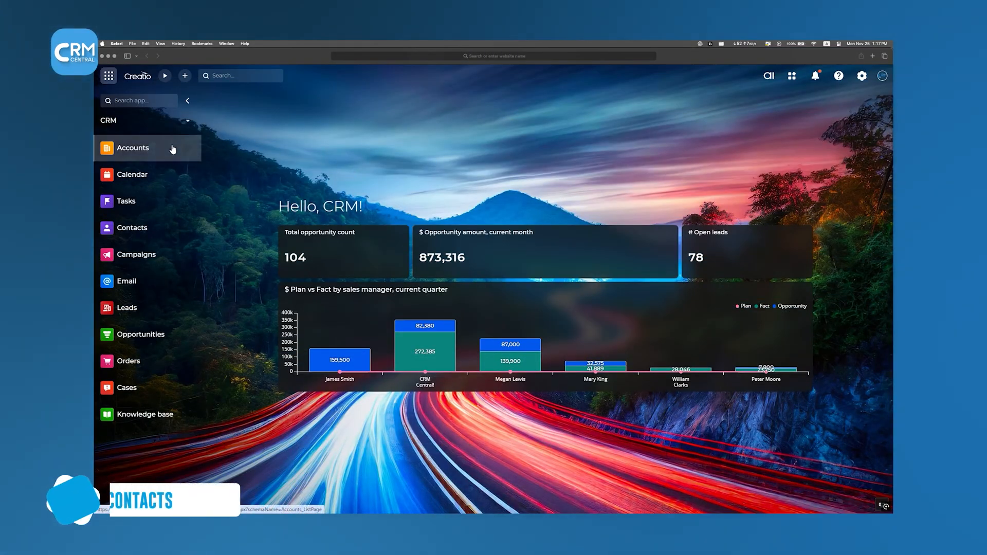
View the Alpha Business relations chart with Modern Logic and Vertigo Systems, then close it
{"action": "left_click", "coordinate": [132, 147]}
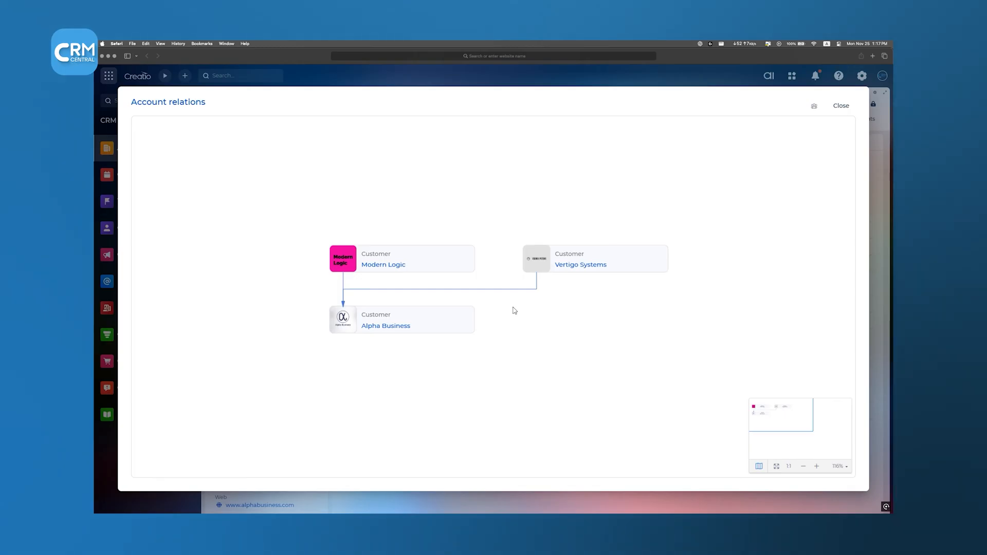
{"action": "left_click", "coordinate": [841, 105]}
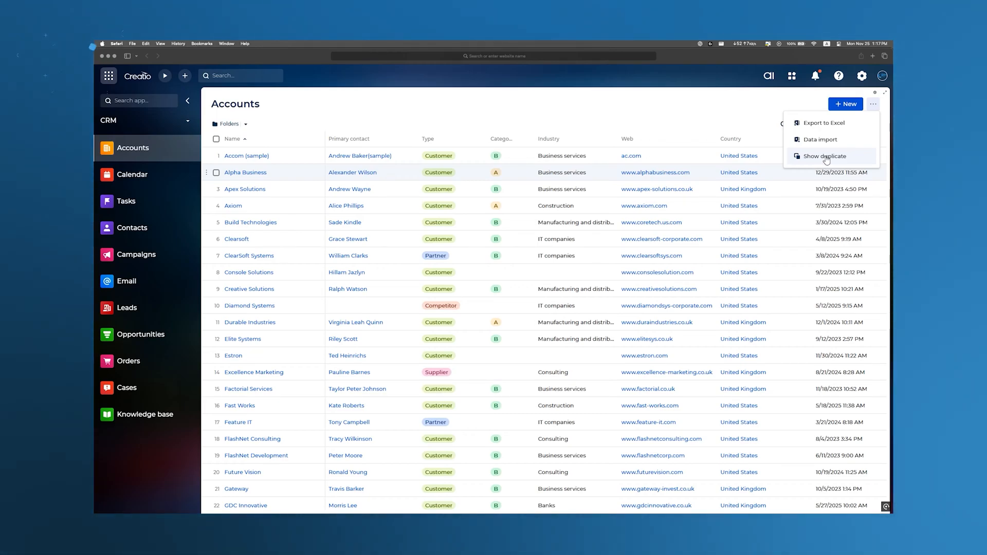
{"action": "left_click", "coordinate": [821, 139]}
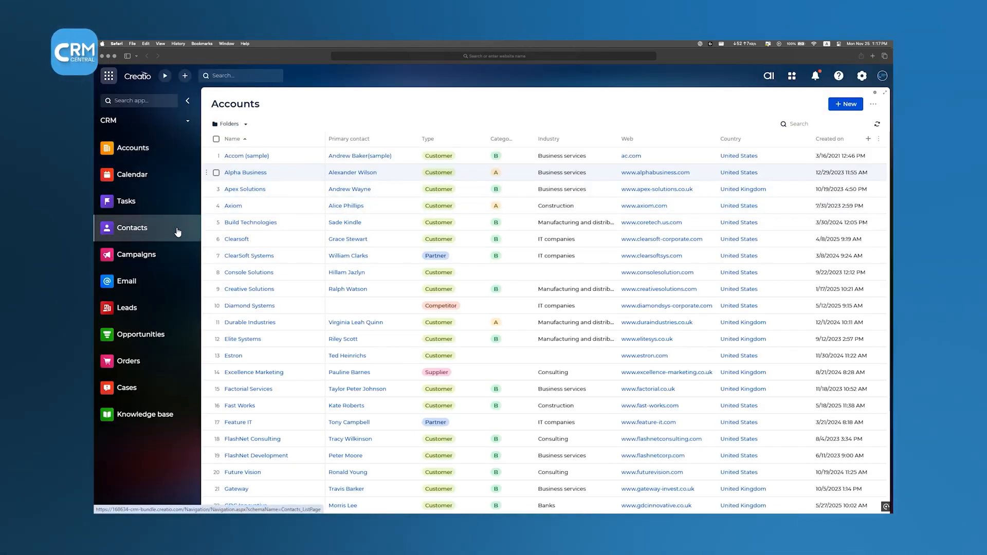
Show the Contacts list and review the available contact import methods
{"action": "left_click", "coordinate": [133, 227]}
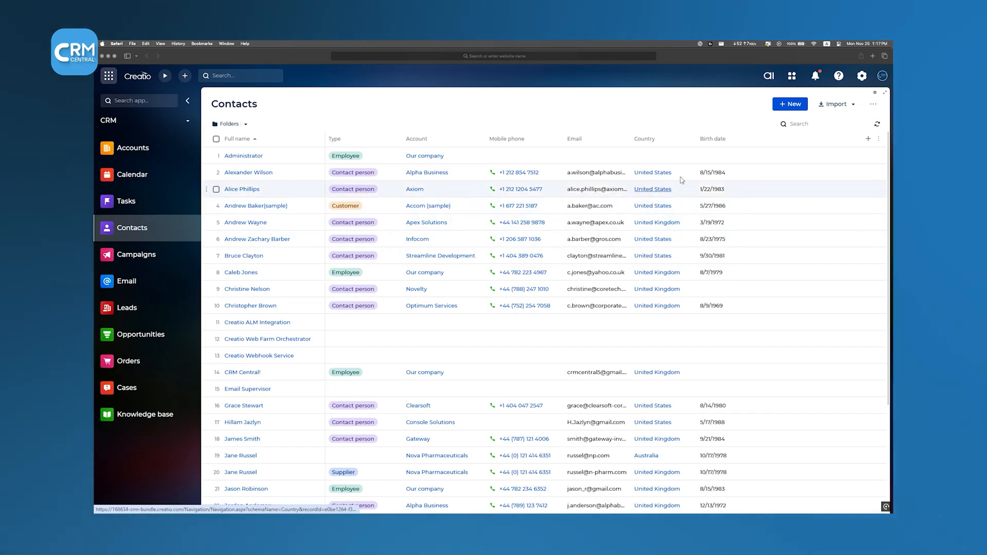
{"action": "left_click", "coordinate": [836, 103]}
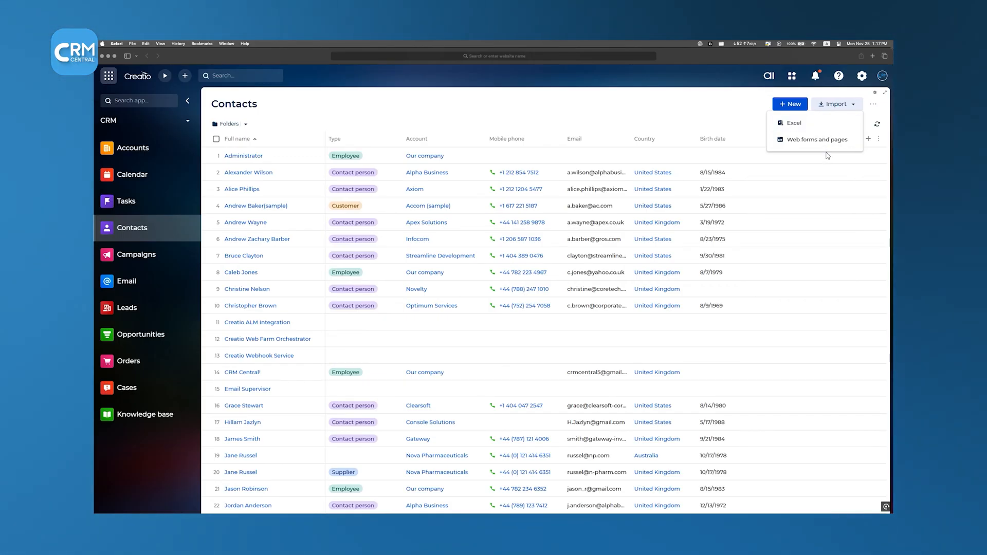
{"action": "left_click", "coordinate": [643, 119]}
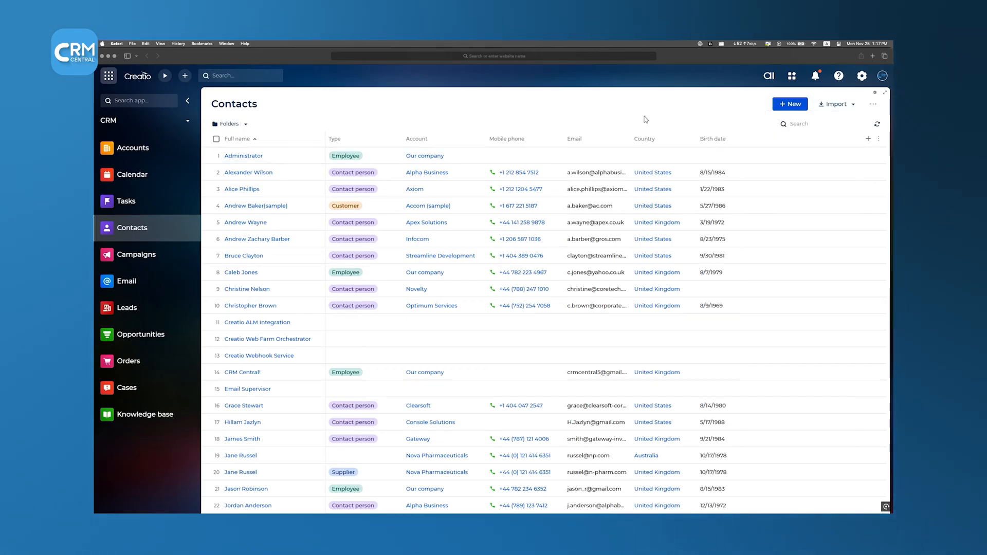
{"action": "mouse_move", "coordinate": [636, 117]}
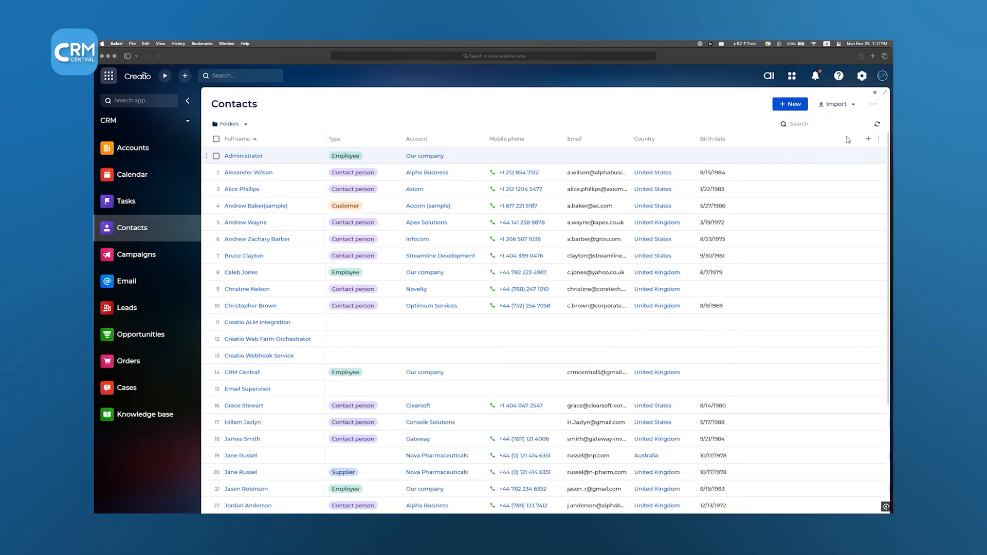
Look through the contact records and move on to the Leads list
{"action": "scroll", "scroll_direction": "down", "scroll_amount": 3}
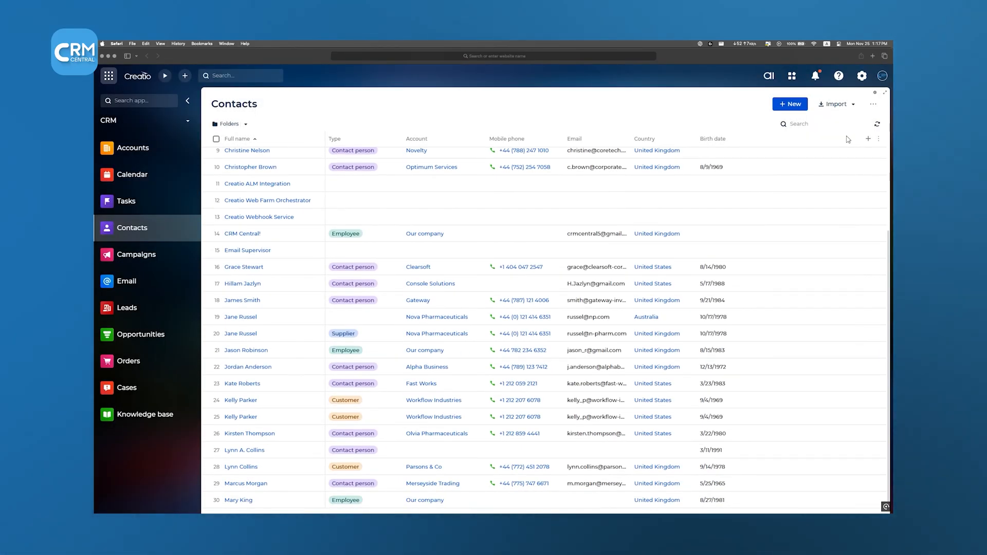
{"action": "scroll", "scroll_direction": "down", "scroll_amount": 3}
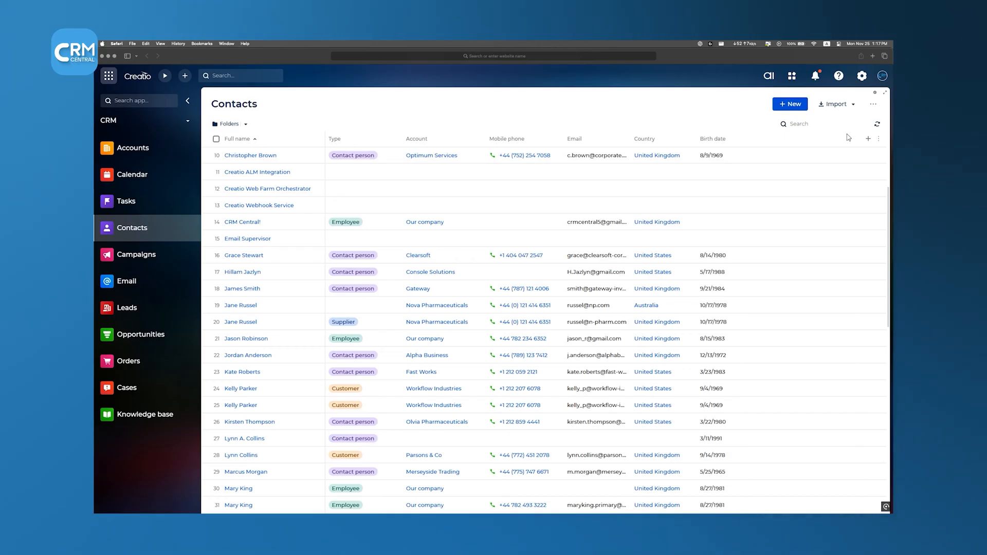
{"action": "scroll", "scroll_direction": "down", "scroll_amount": 3}
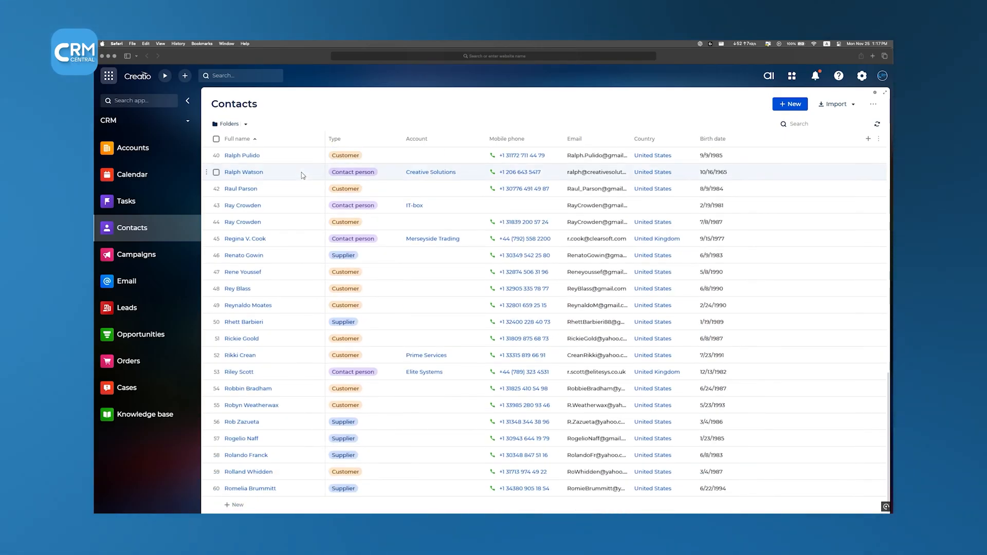
{"action": "scroll", "scroll_direction": "down", "scroll_amount": 3}
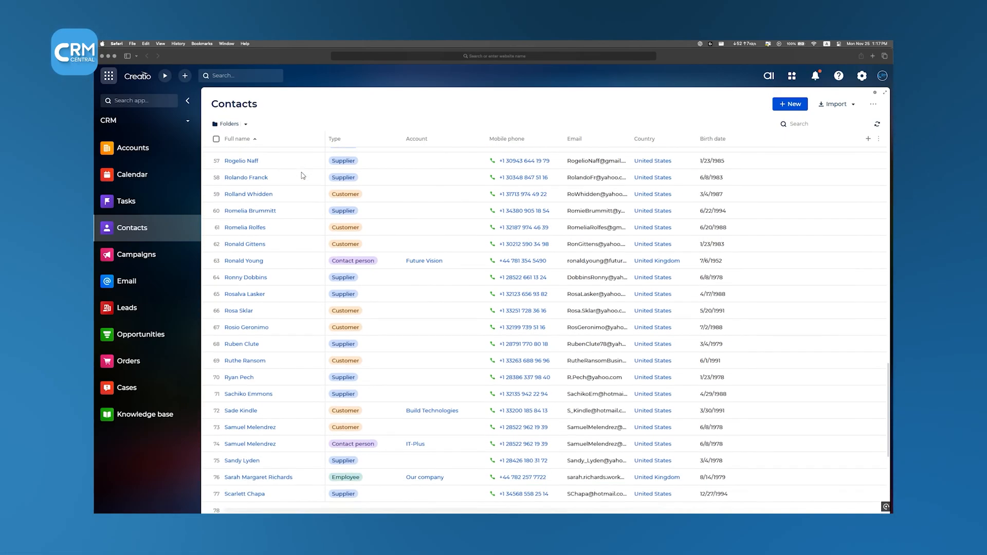
{"action": "scroll", "scroll_direction": "down", "scroll_amount": 3}
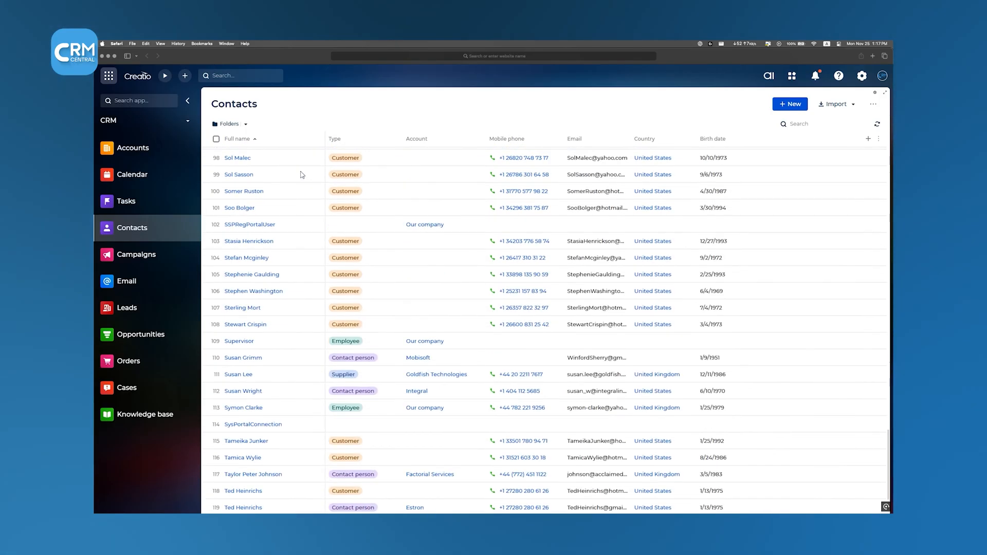
{"action": "scroll", "scroll_direction": "down", "scroll_amount": 3}
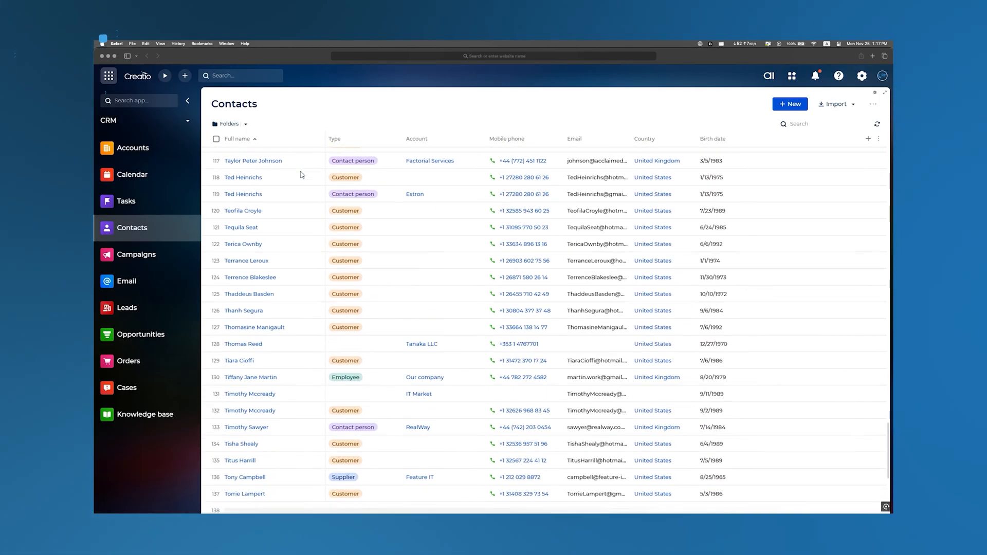
{"action": "left_click", "coordinate": [126, 308]}
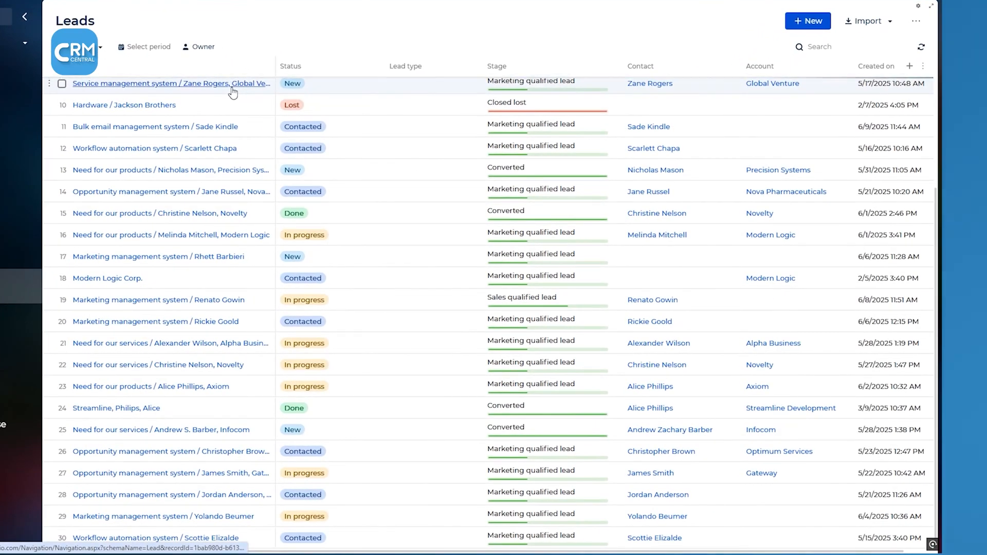
Sort the leads by Created on ascending and browse leads with Contacted, Done and Lost statuses
{"action": "scroll", "scroll_direction": "down", "scroll_amount": 3}
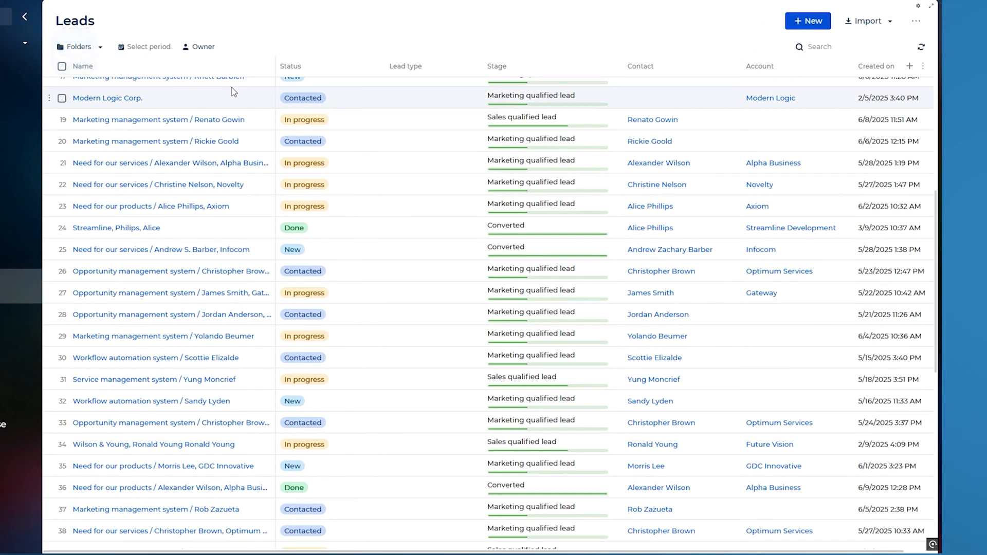
{"action": "scroll", "scroll_direction": "down", "scroll_amount": 3}
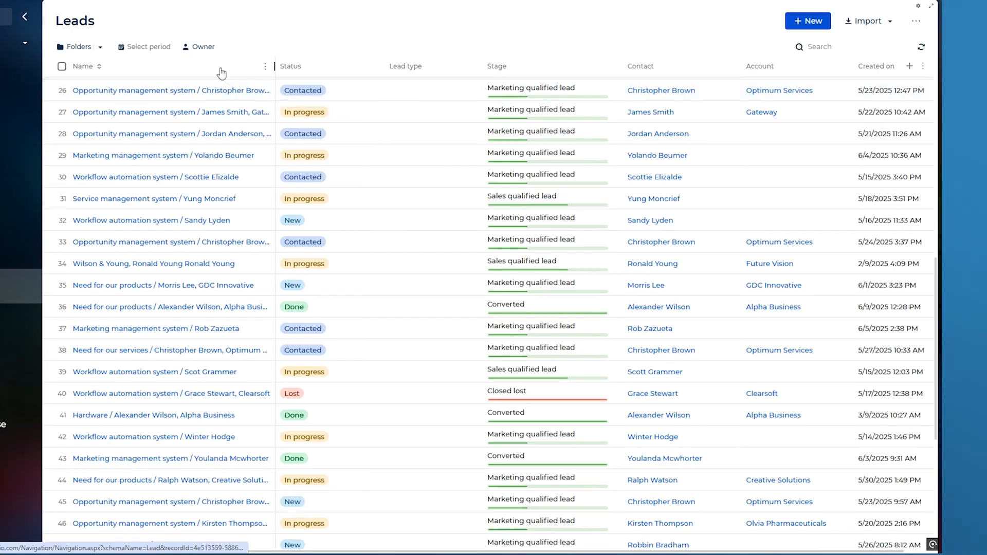
{"action": "left_click", "coordinate": [99, 46]}
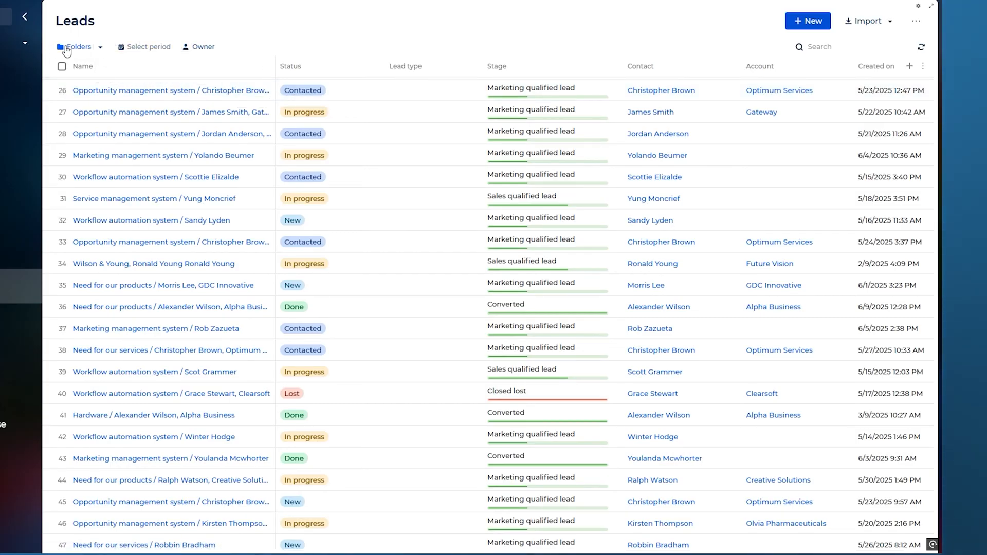
{"action": "left_click", "coordinate": [78, 46]}
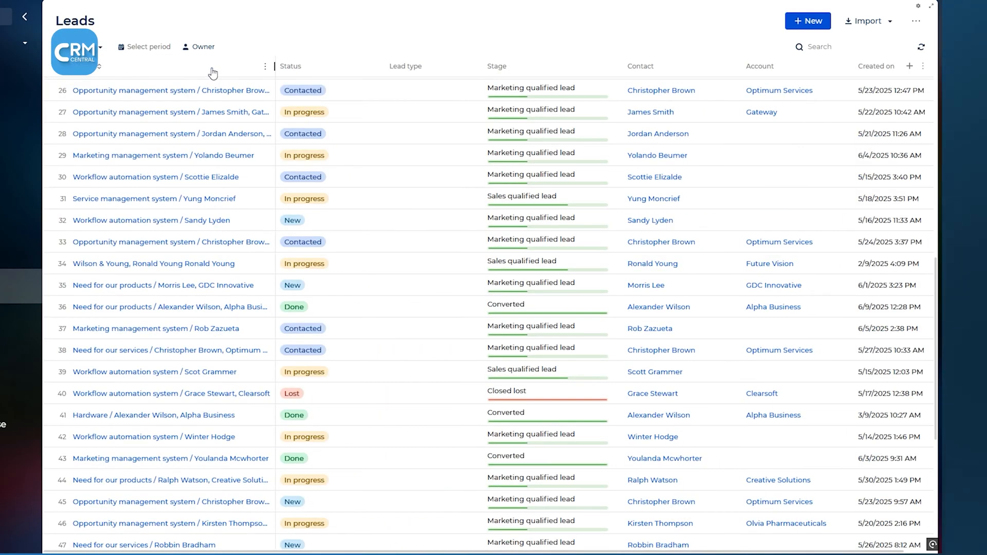
{"action": "mouse_move", "coordinate": [877, 66]}
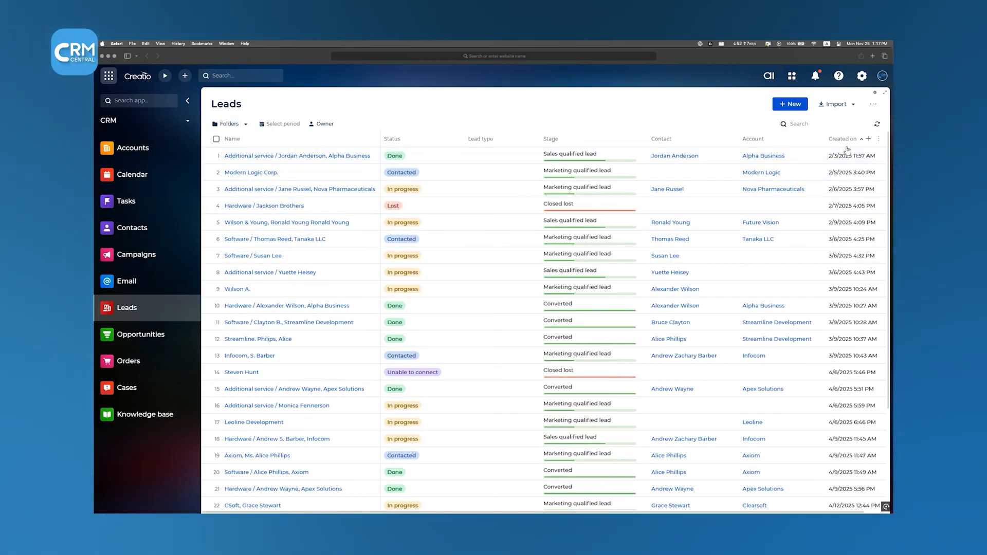
{"action": "mouse_move", "coordinate": [843, 139]}
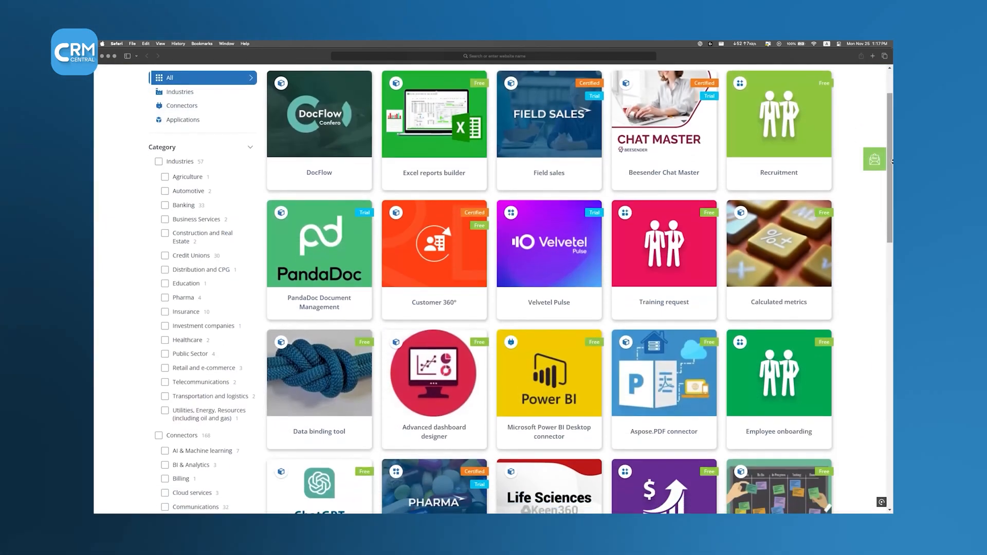
Browse the Marketplace app tiles such as DocFlow and Power BI
{"action": "scroll", "scroll_direction": "down", "scroll_amount": 3}
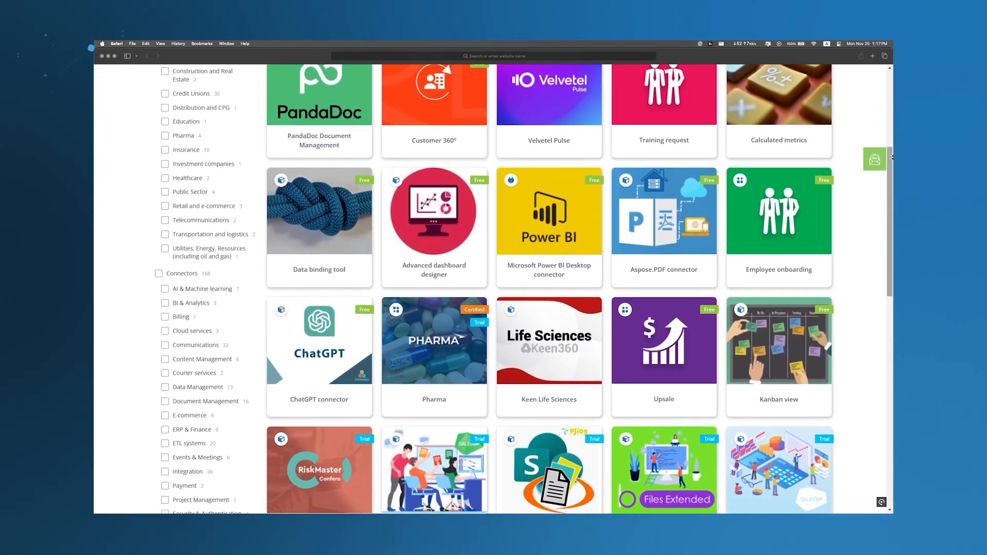
{"action": "scroll", "scroll_direction": "down", "scroll_amount": 3}
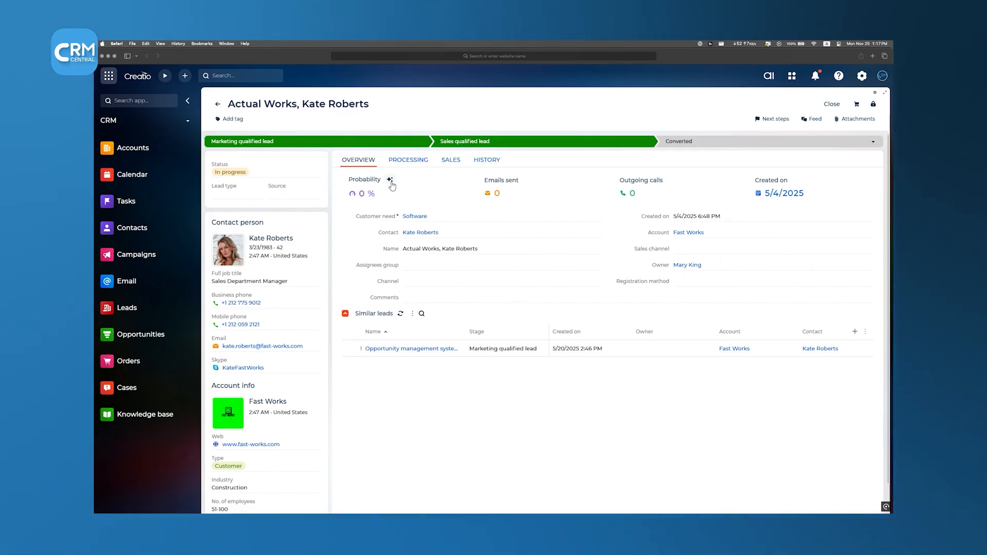
{"action": "mouse_move", "coordinate": [391, 185]}
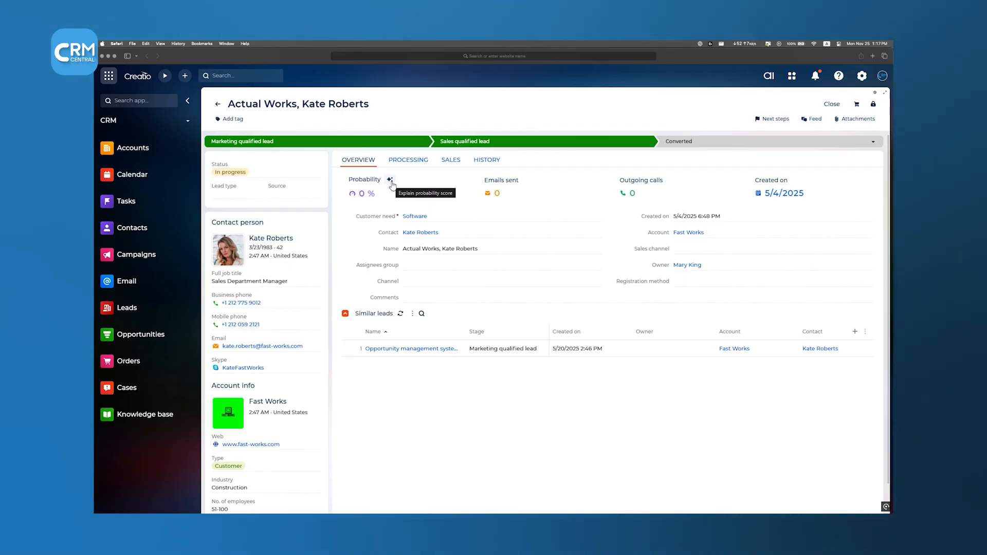
{"action": "left_click", "coordinate": [217, 103]}
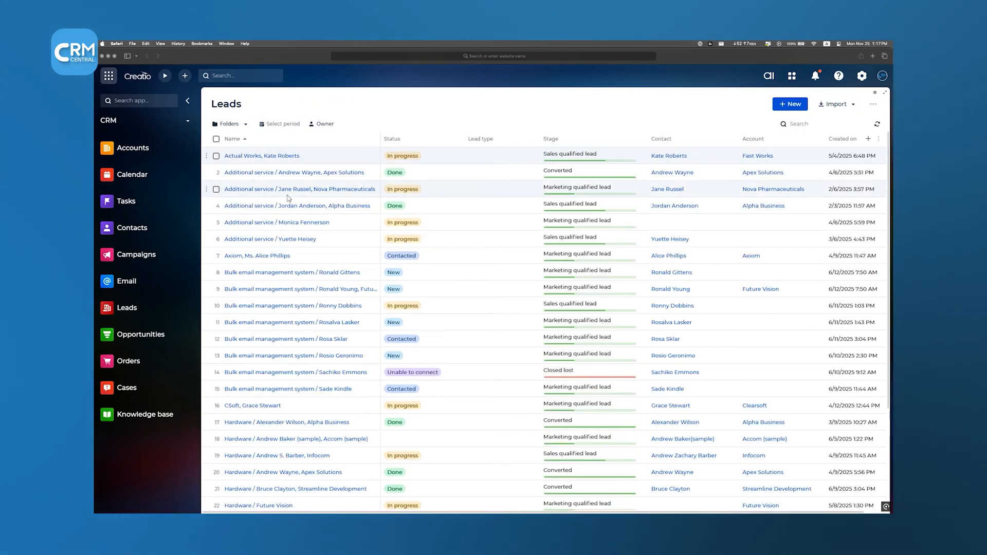
{"action": "left_click", "coordinate": [296, 189]}
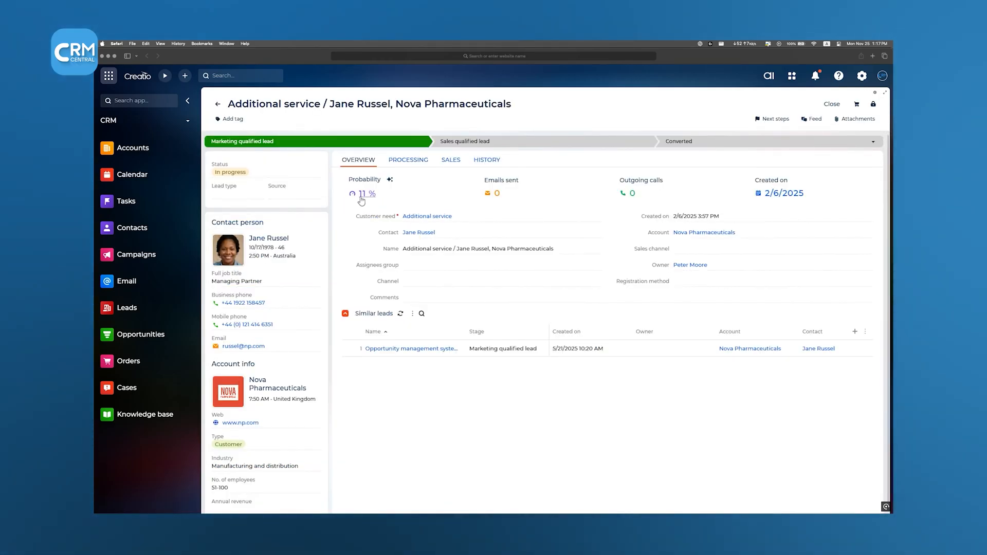
{"action": "left_click", "coordinate": [368, 193]}
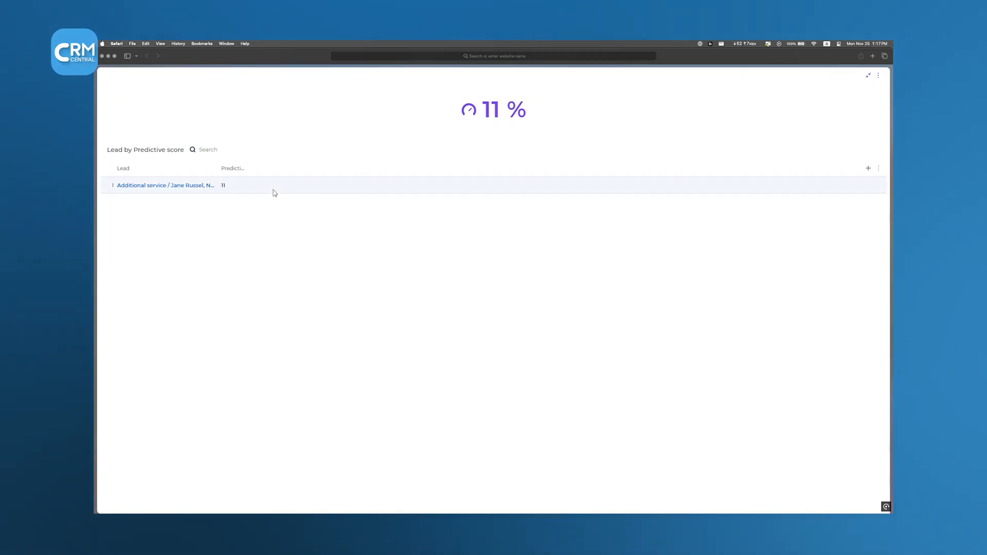
{"action": "left_click", "coordinate": [166, 185]}
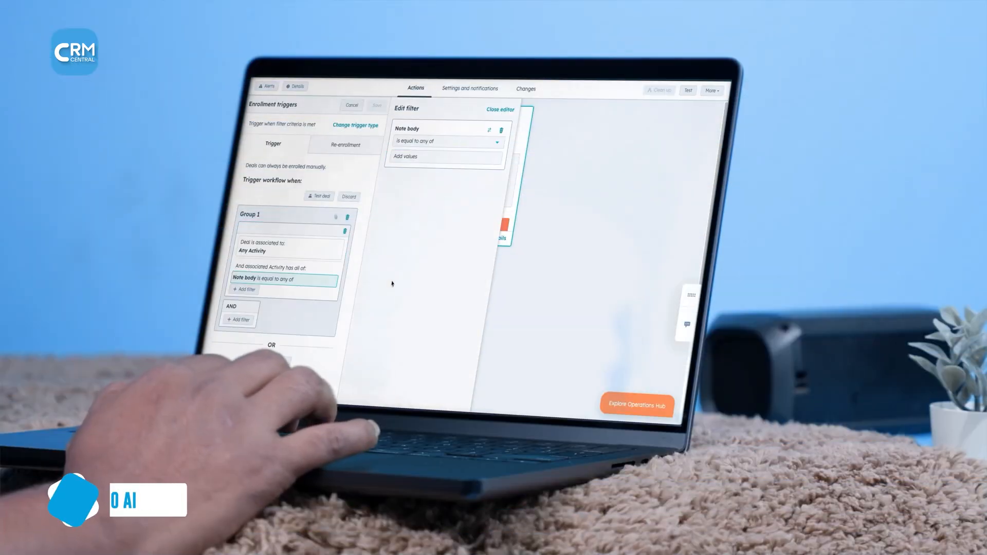
Leave the predictive score view for the home dashboard showing 78 open leads
{"action": "left_click", "coordinate": [448, 141]}
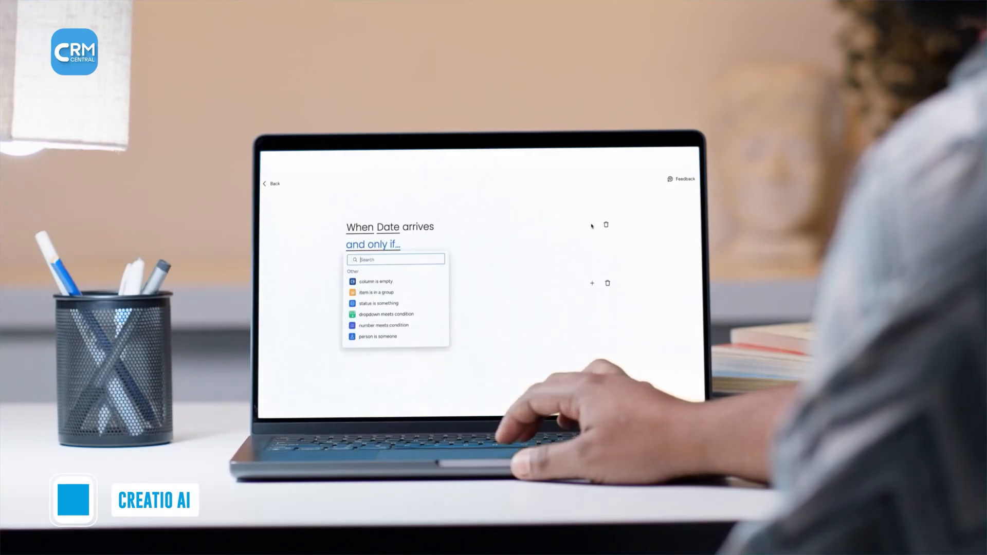
{"action": "left_click", "coordinate": [375, 282]}
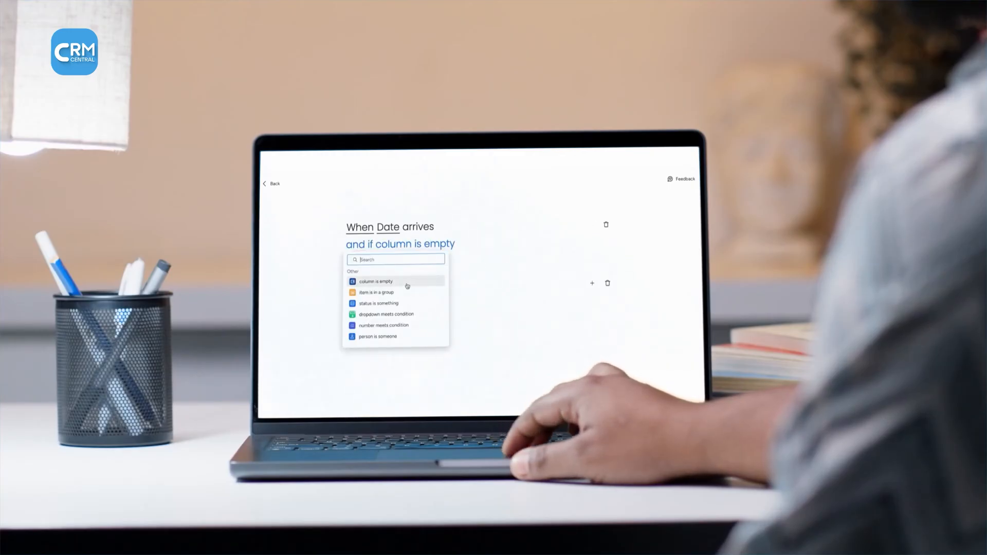
{"action": "left_click", "coordinate": [378, 302]}
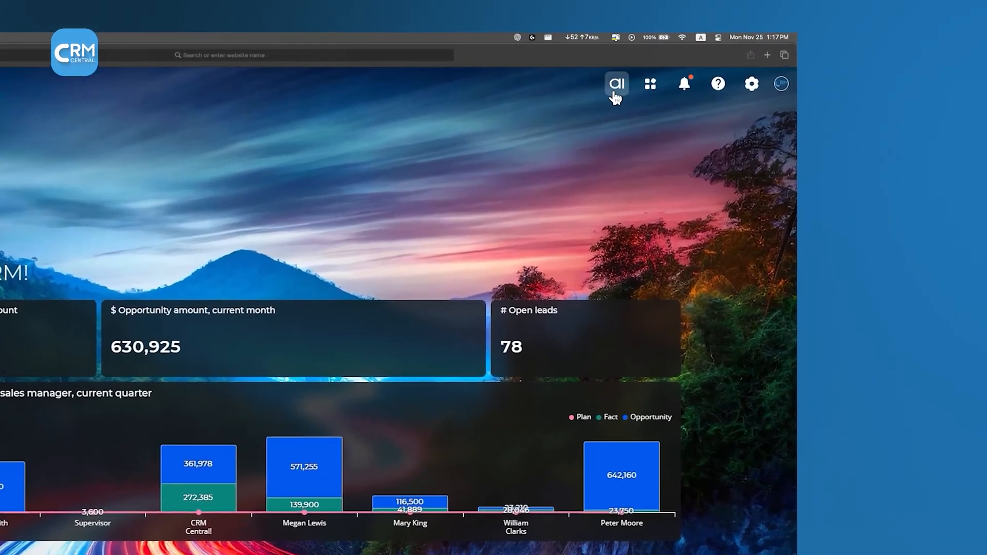
Accept the Creatio.ai terms and ask it to summarize support case SR00000003
{"action": "left_click", "coordinate": [616, 83]}
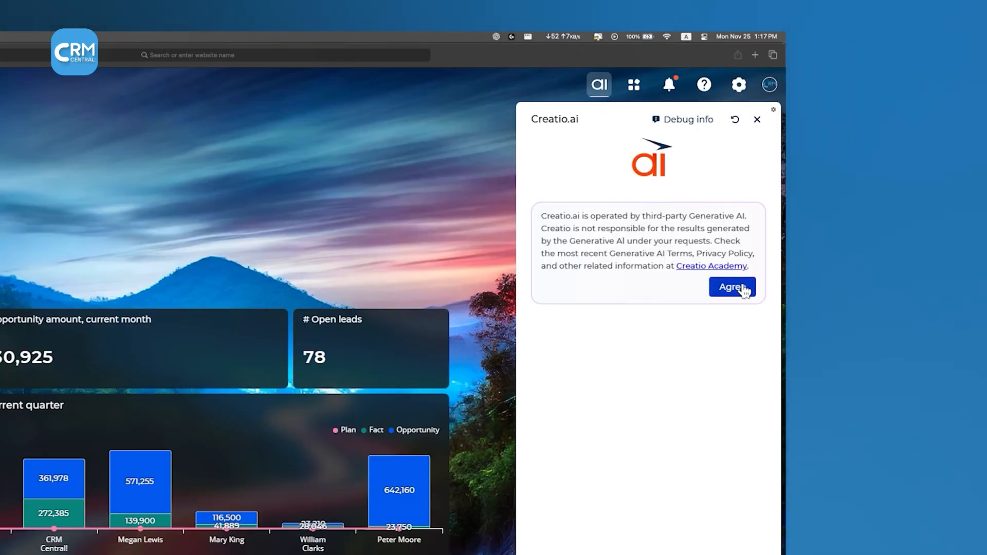
{"action": "left_click", "coordinate": [732, 287]}
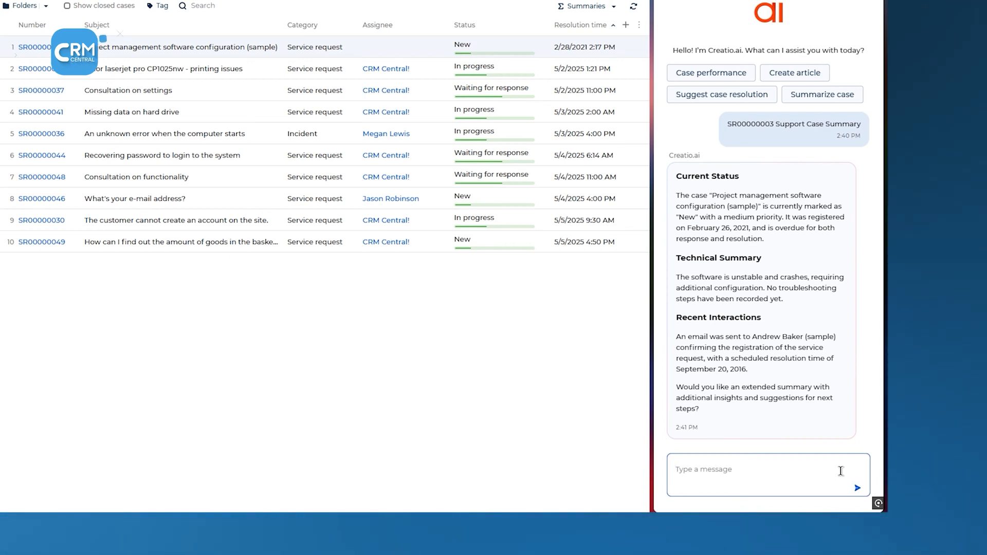
{"action": "type", "text": "SR00000003"}
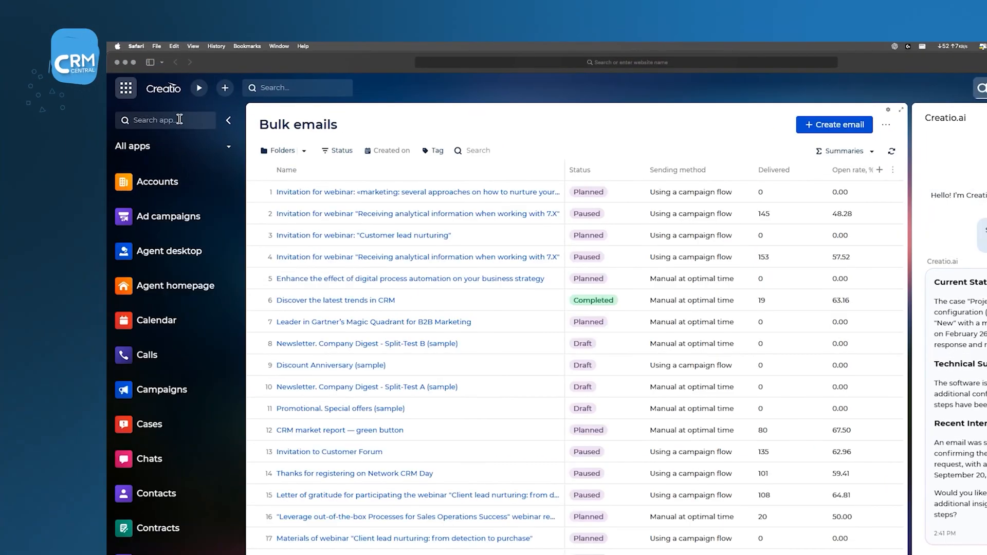
Search the All apps list to reach Bulk emails with status, sending method and open rate
{"action": "left_click", "coordinate": [336, 301]}
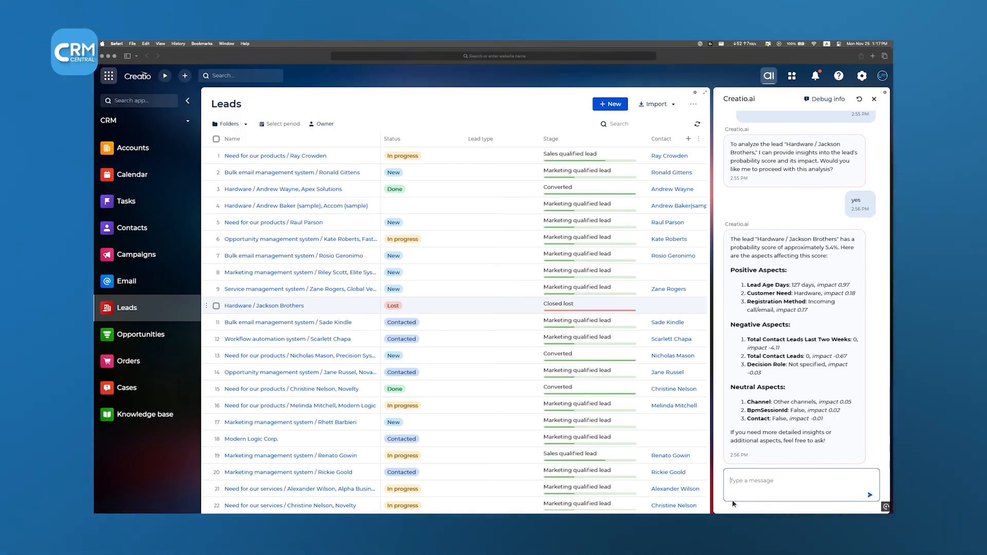
Reply 'yes' so Creatio.ai explains the Hardware / Jackson Brothers lead's 5.4% score
{"action": "left_click", "coordinate": [126, 281]}
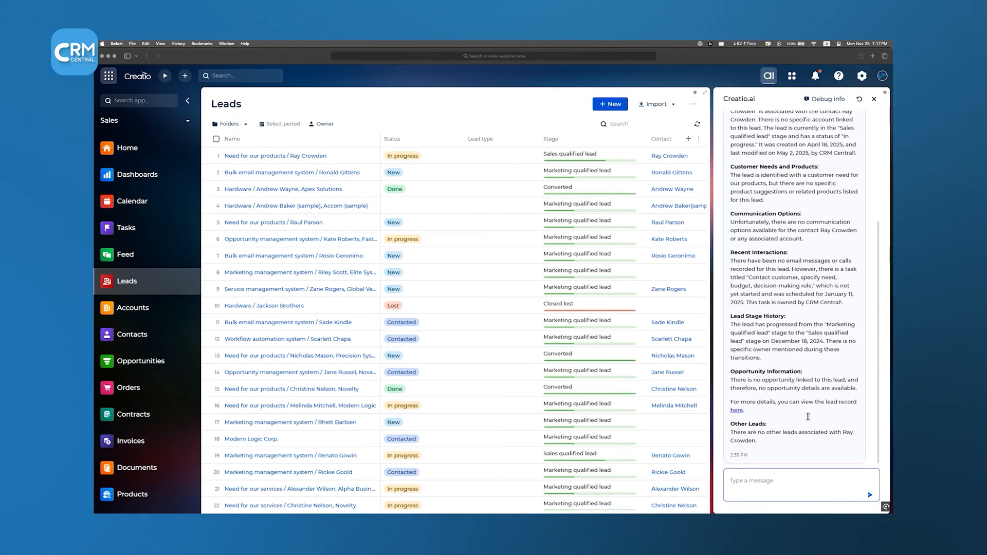
{"action": "mouse_move", "coordinate": [809, 420]}
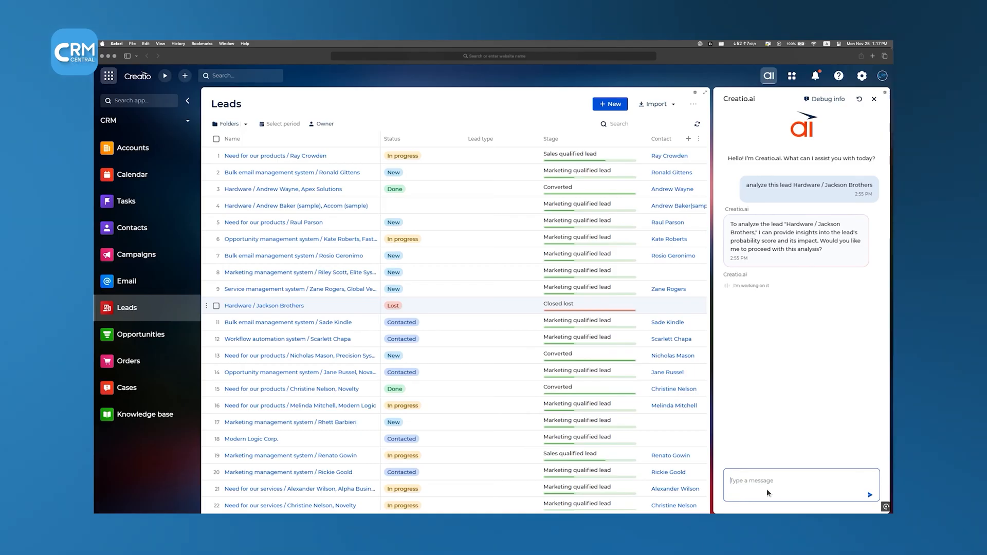
{"action": "type", "text": "yes"}
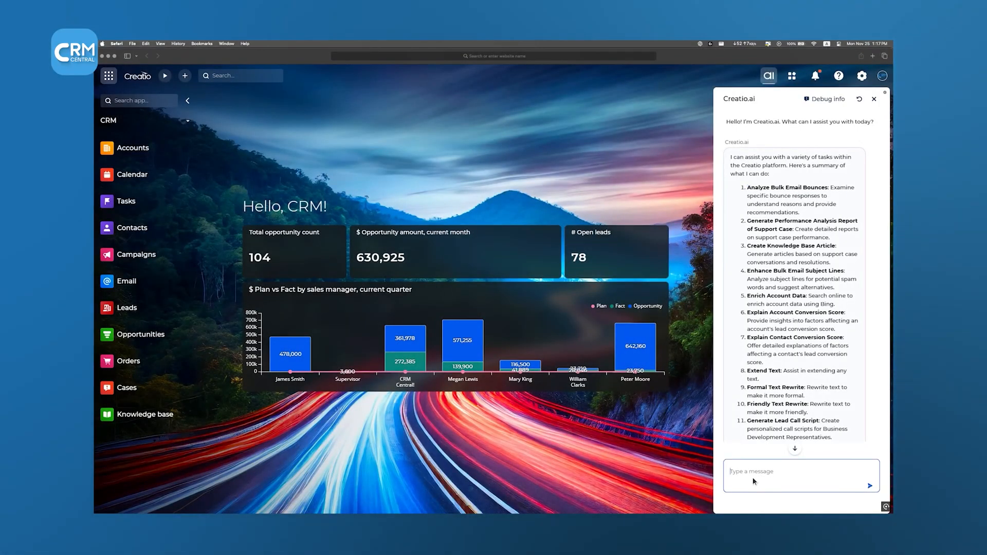
{"action": "type", "text": "Analyze Bulk Email Bounces"}
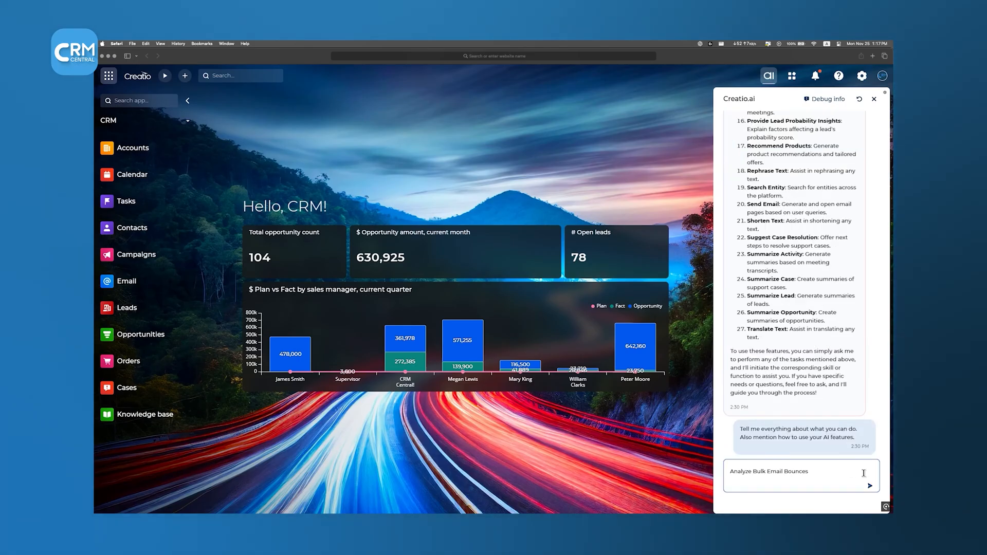
{"action": "left_click", "coordinate": [872, 486]}
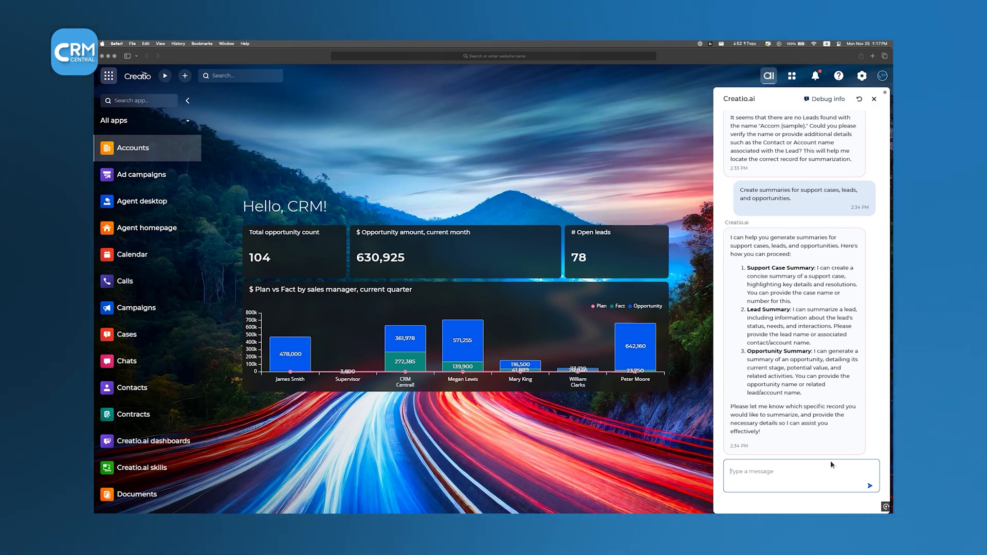
{"action": "left_click", "coordinate": [126, 280]}
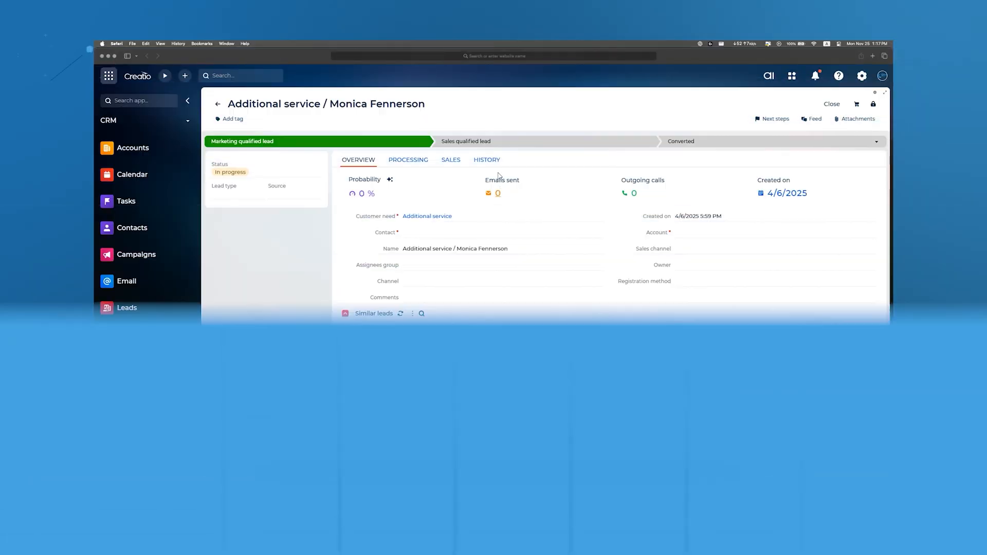
From Leads go to Opportunities and review 003 / Axiom / Package's contact roles, team and competitors
{"action": "left_click", "coordinate": [466, 141]}
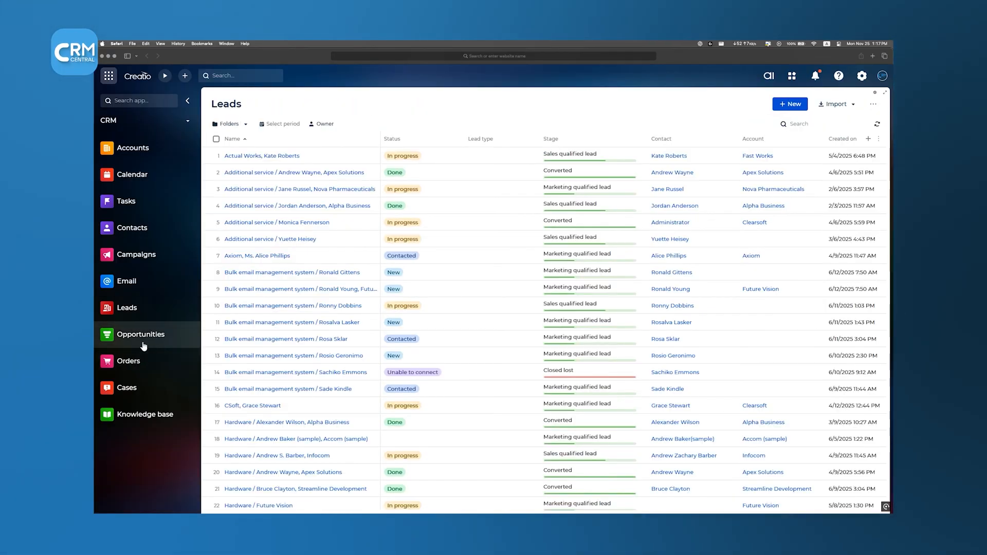
{"action": "left_click", "coordinate": [141, 335]}
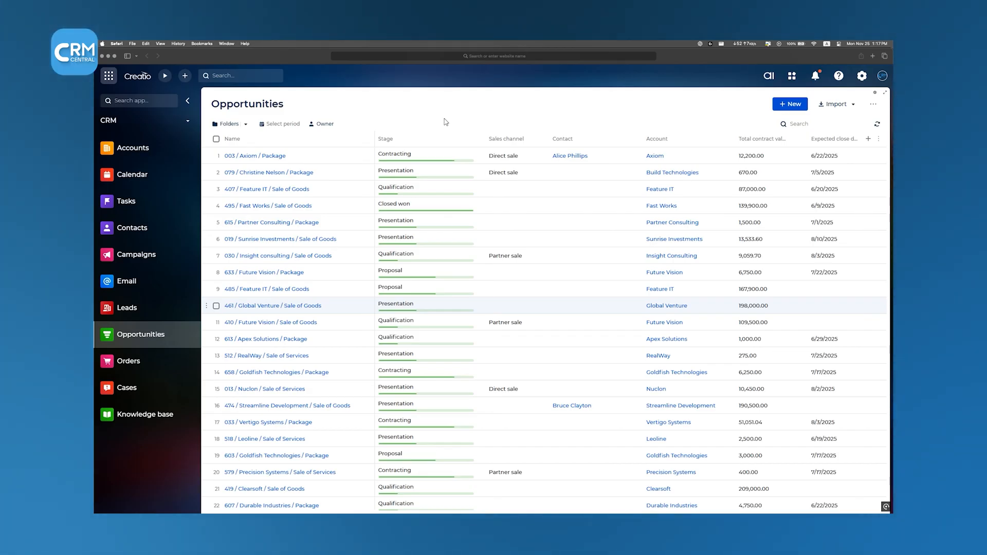
{"action": "left_click", "coordinate": [263, 272]}
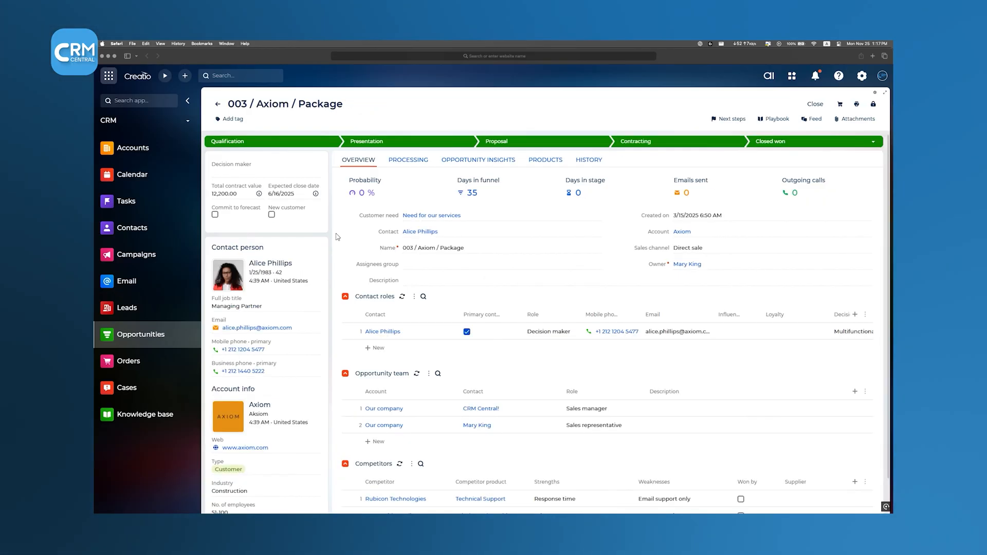
{"action": "scroll", "scroll_direction": "down", "scroll_amount": 3}
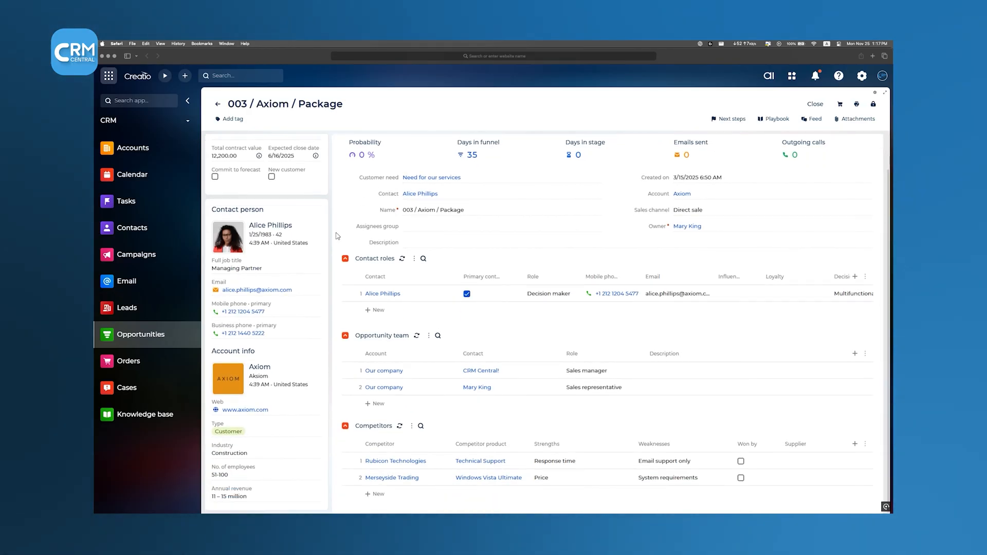
{"action": "mouse_move", "coordinate": [338, 230]}
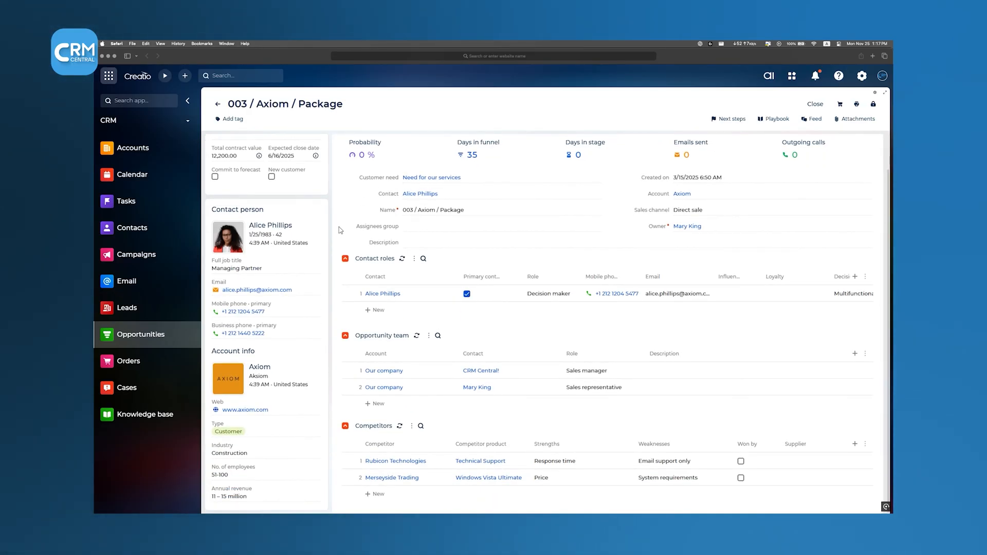
Browse the Orders list with its summary options and bring up order 488
{"action": "left_click", "coordinate": [128, 361]}
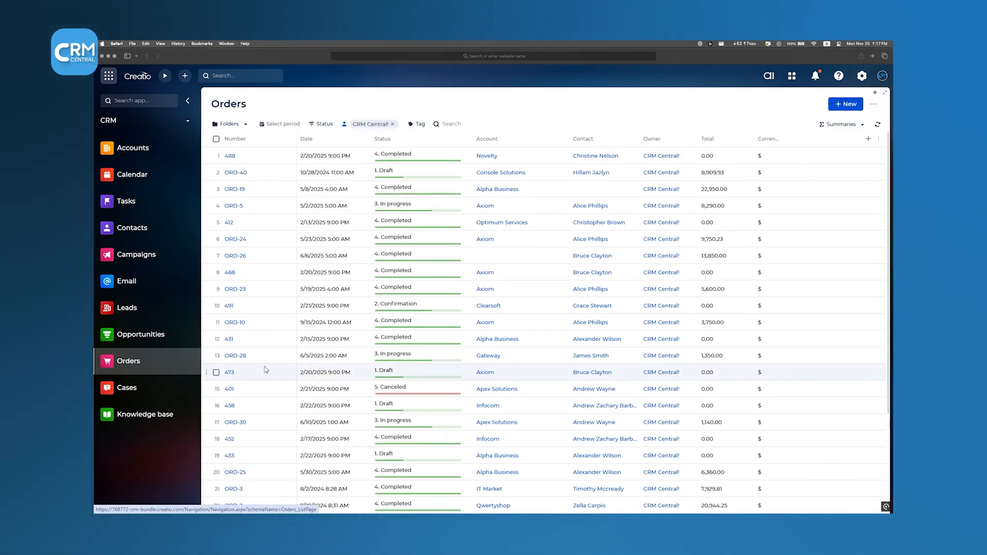
{"action": "scroll", "scroll_direction": "down", "scroll_amount": 3}
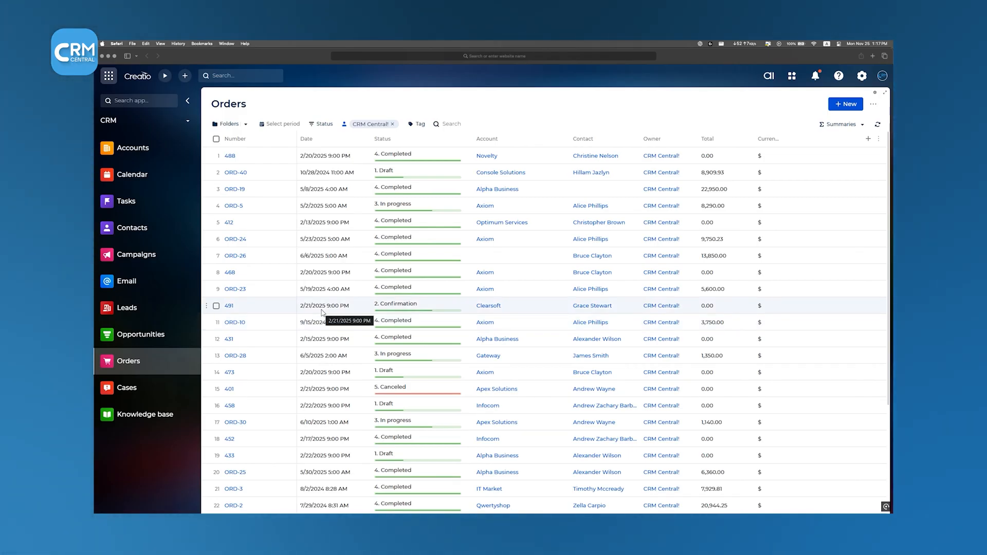
{"action": "left_click", "coordinate": [840, 124]}
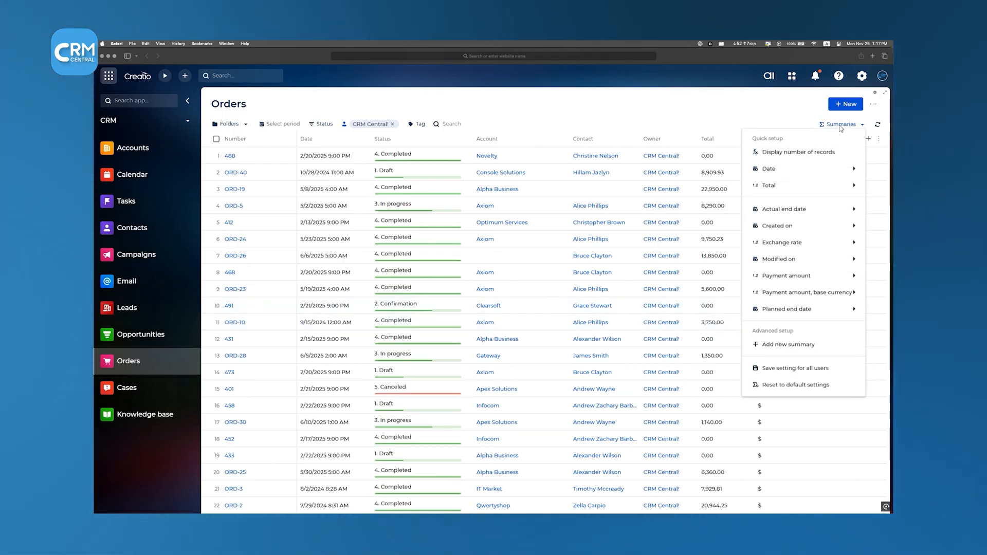
{"action": "mouse_move", "coordinate": [767, 185]}
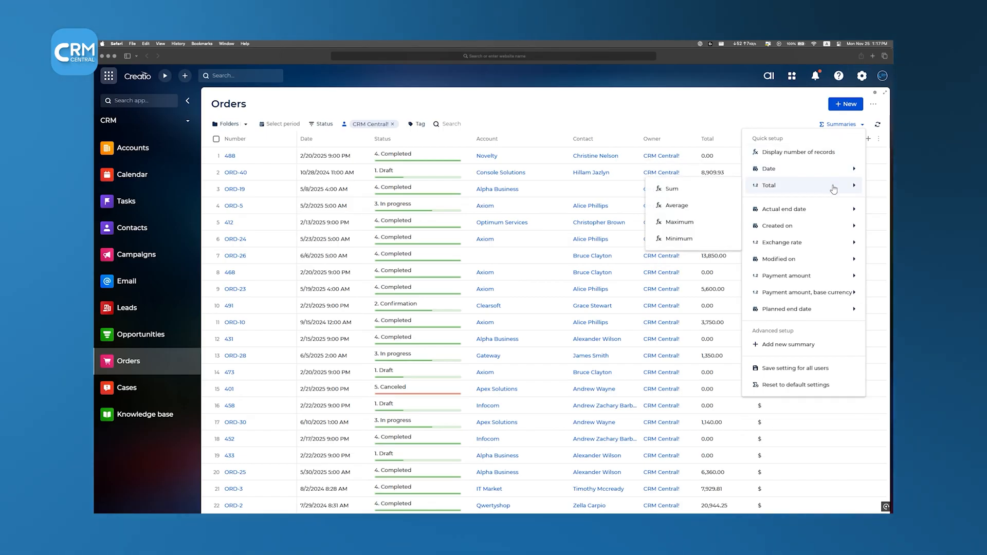
{"action": "left_click", "coordinate": [230, 155]}
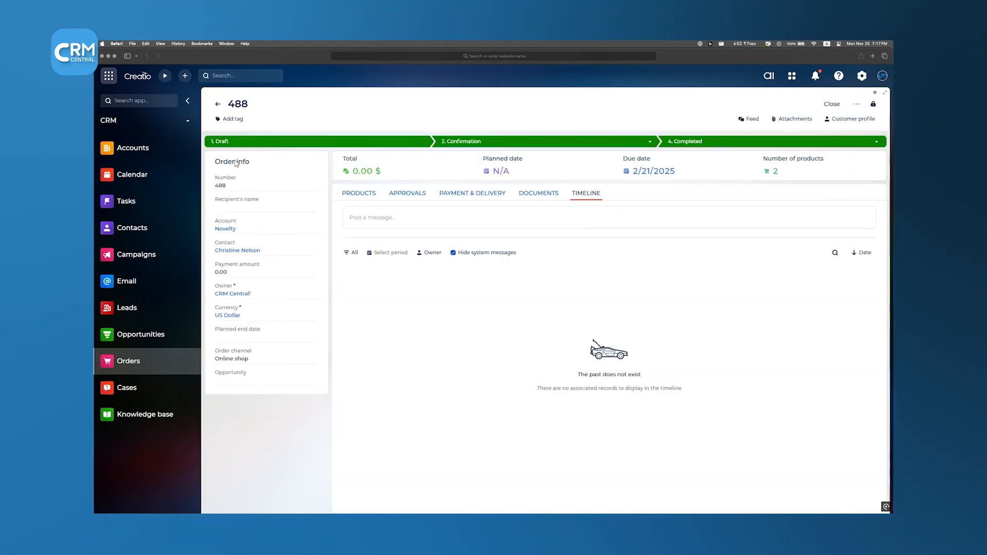
Review order 488's Approvals, Payment & Delivery and Documents, then head to the Service homepage
{"action": "left_click", "coordinate": [408, 193]}
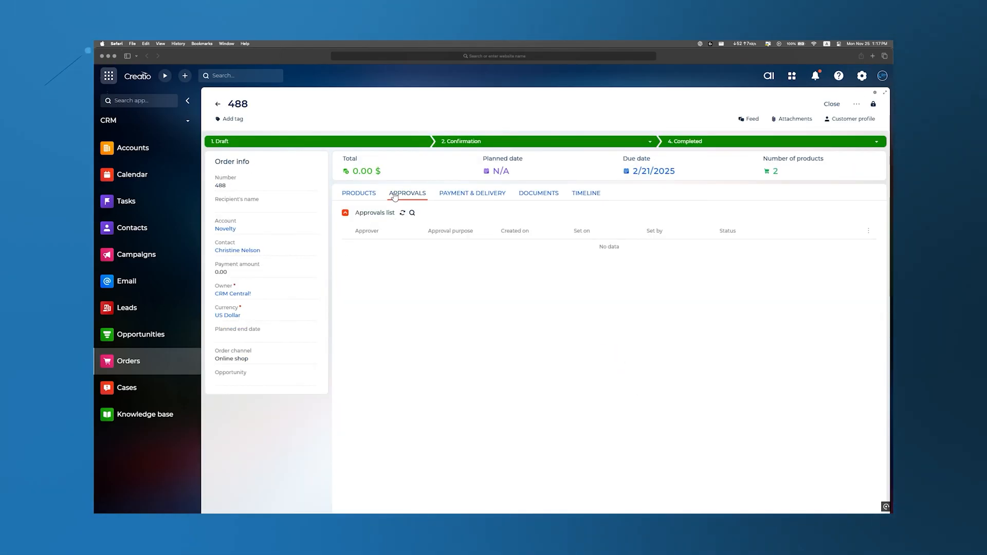
{"action": "left_click", "coordinate": [472, 193]}
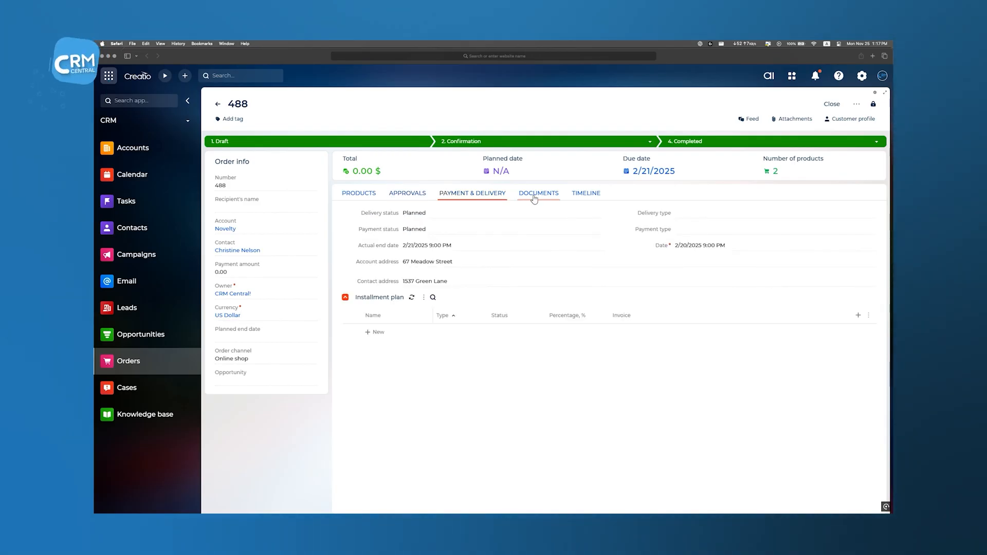
{"action": "left_click", "coordinate": [538, 193]}
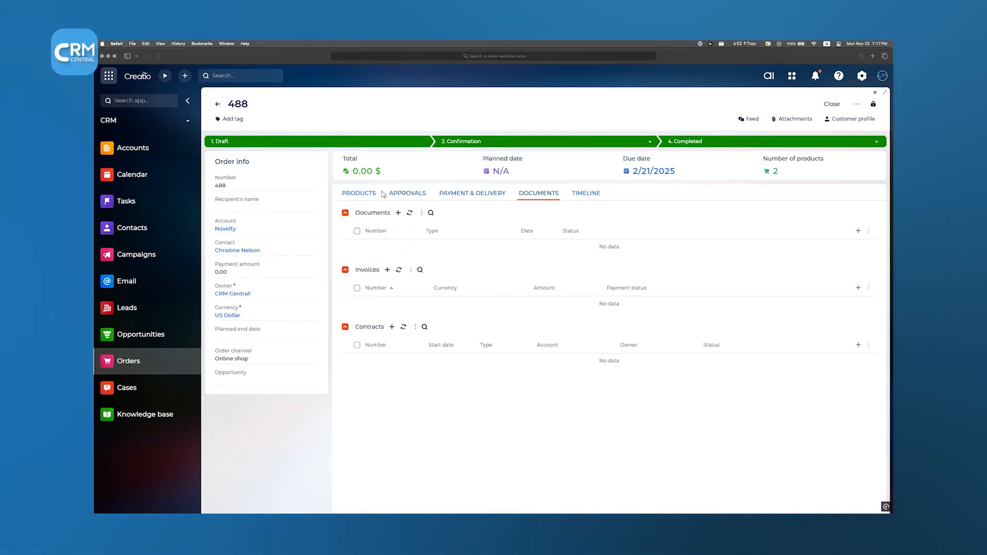
{"action": "left_click", "coordinate": [358, 193]}
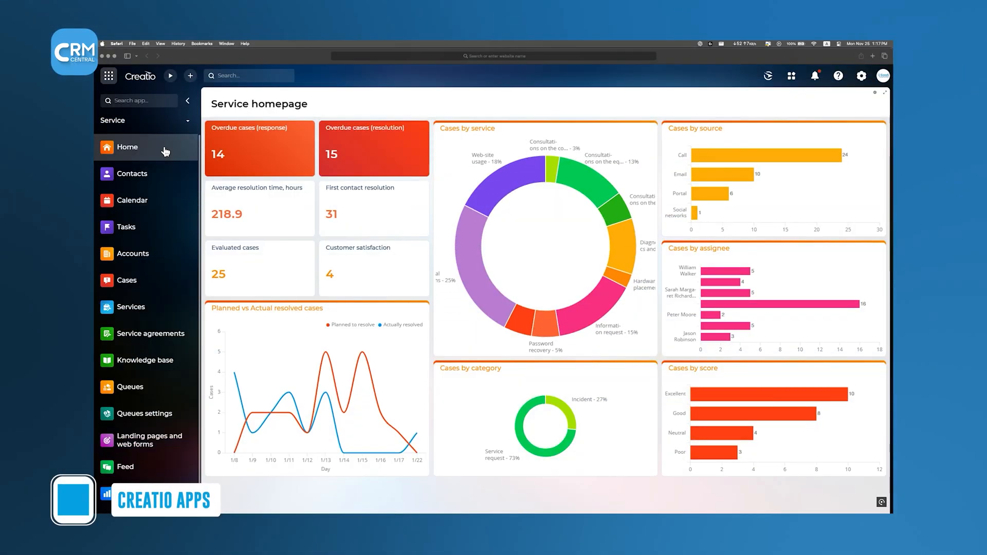
Switch to the Sales app and view its Dashboards including the Case management dashboard
{"action": "left_click", "coordinate": [126, 226]}
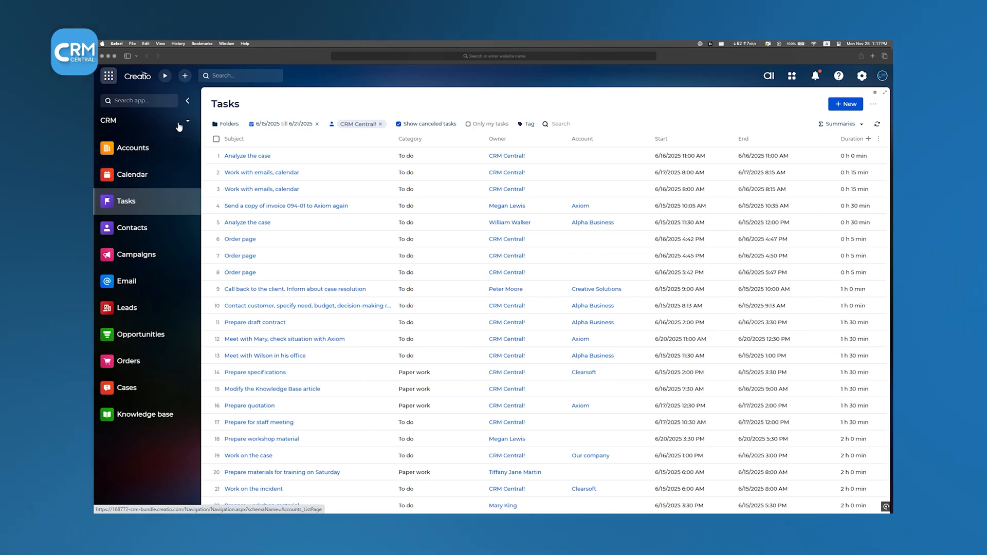
{"action": "left_click", "coordinate": [183, 120]}
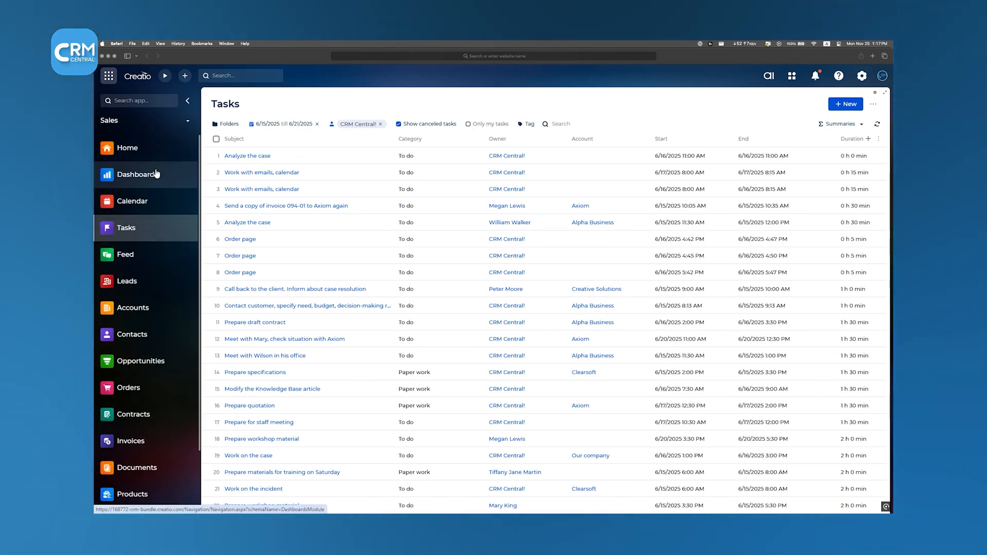
{"action": "left_click", "coordinate": [136, 175]}
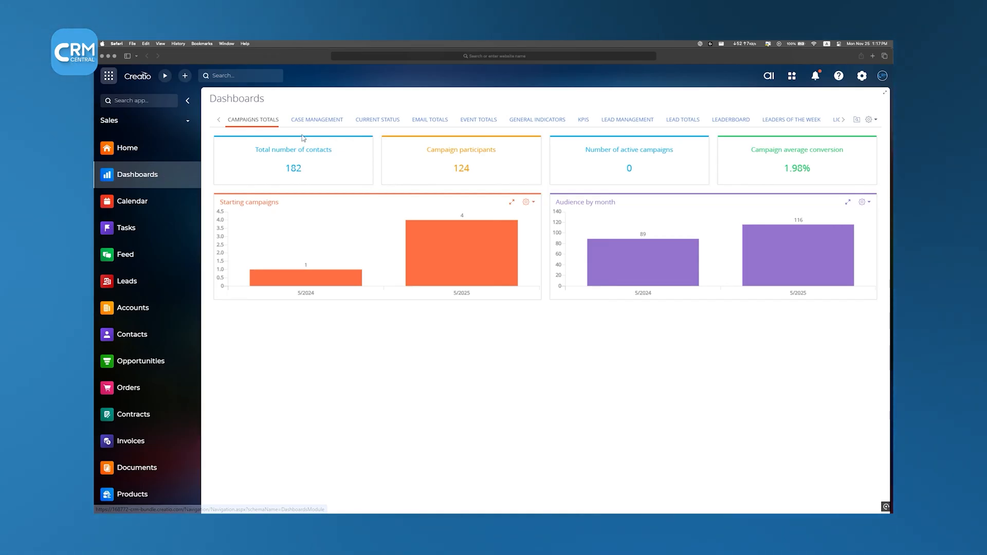
{"action": "left_click", "coordinate": [317, 119]}
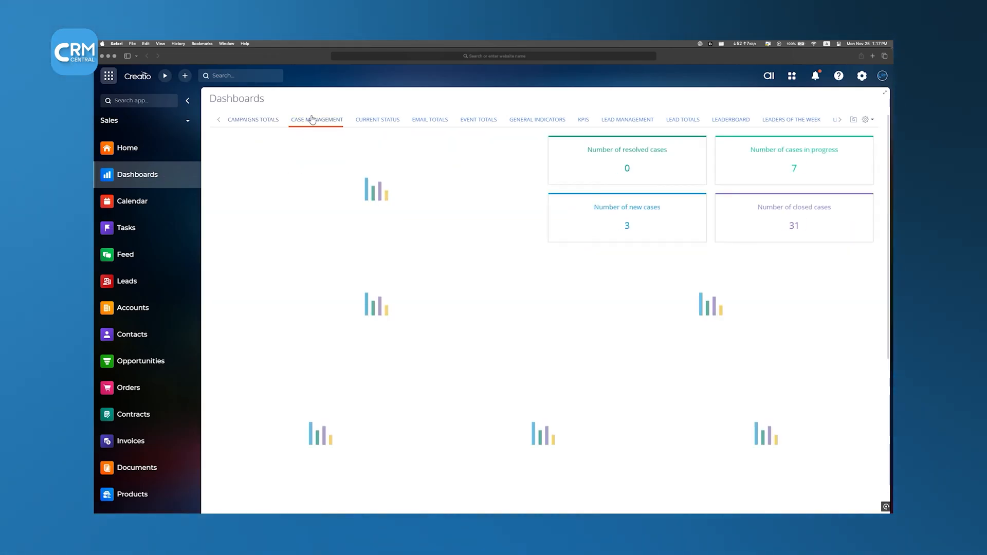
Tour the Sales Invoices, Forecasts and Documents lists
{"action": "left_click", "coordinate": [130, 442]}
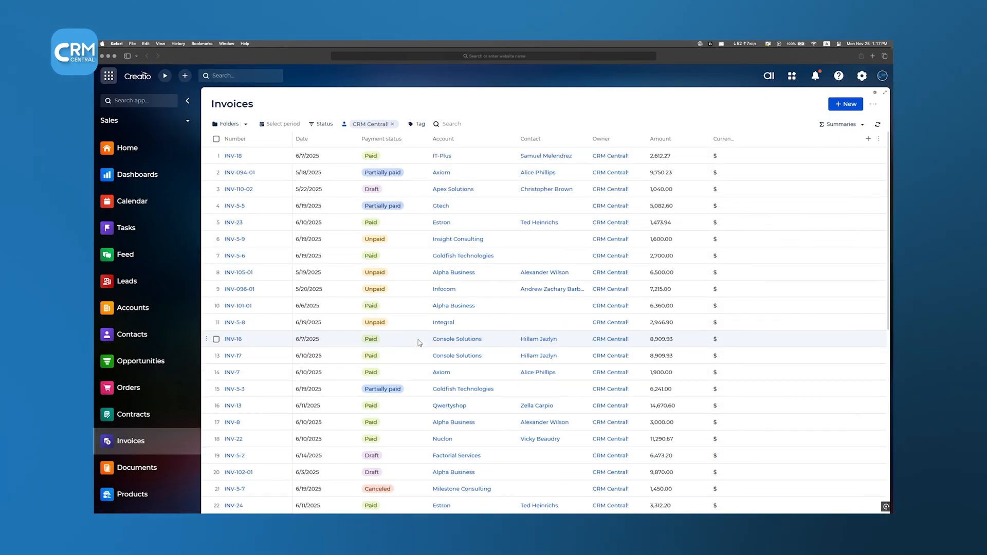
{"action": "left_click", "coordinate": [132, 473]}
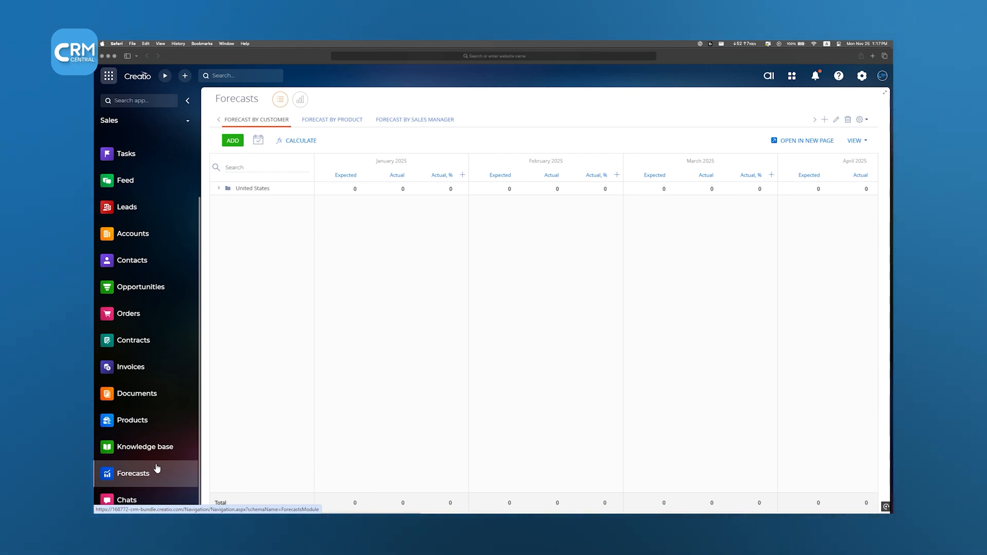
{"action": "mouse_move", "coordinate": [175, 406]}
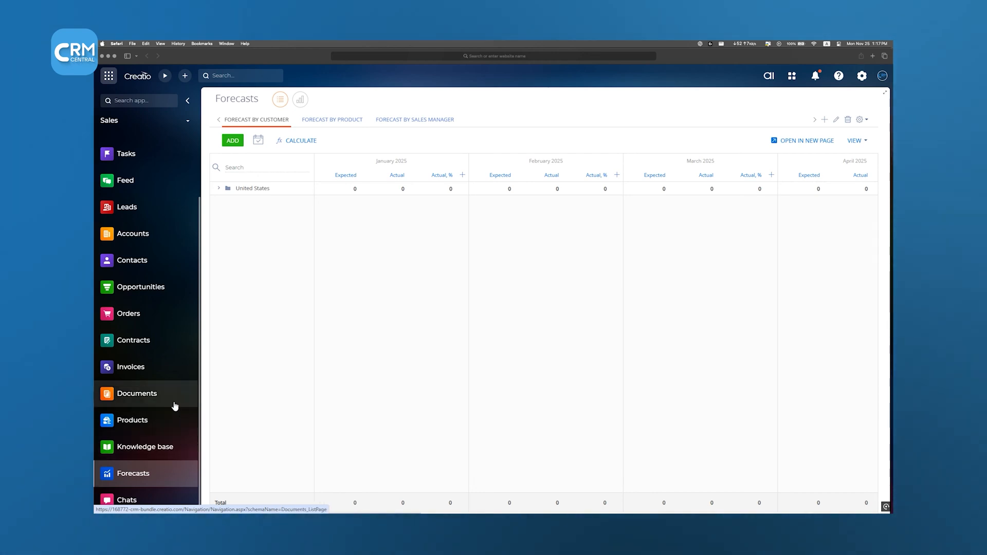
{"action": "left_click", "coordinate": [137, 394]}
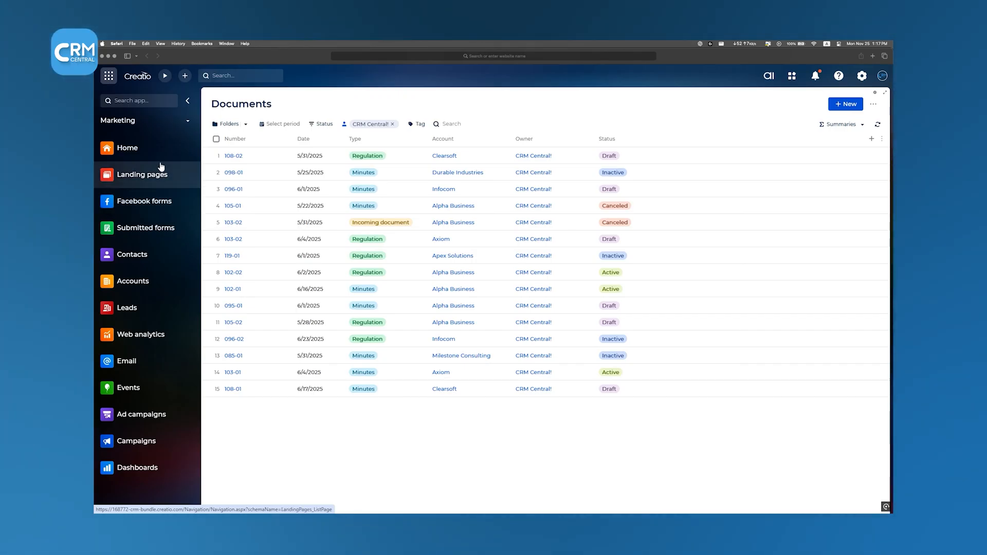
In Marketing, visit Landing pages, Facebook forms and Submitted forms
{"action": "left_click", "coordinate": [142, 175]}
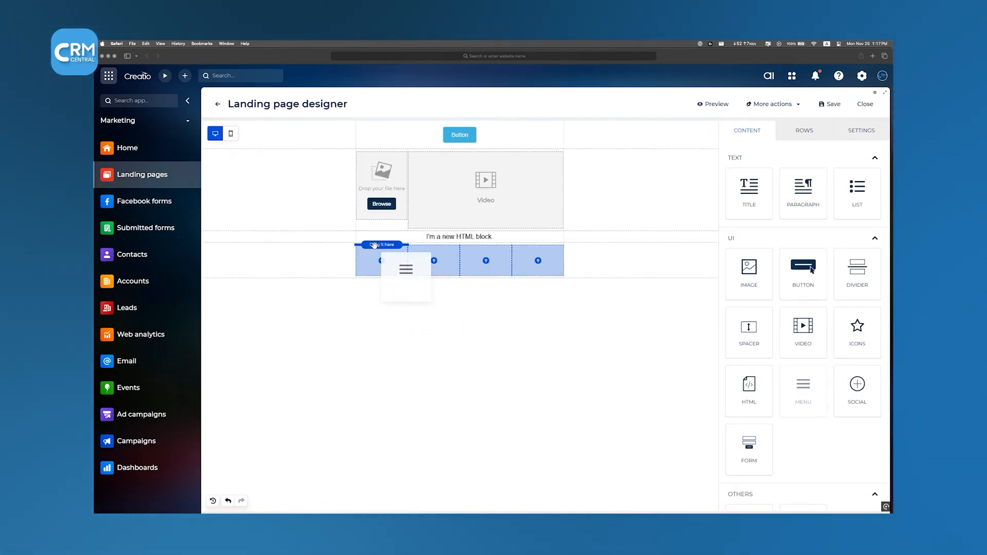
{"action": "left_click", "coordinate": [144, 201]}
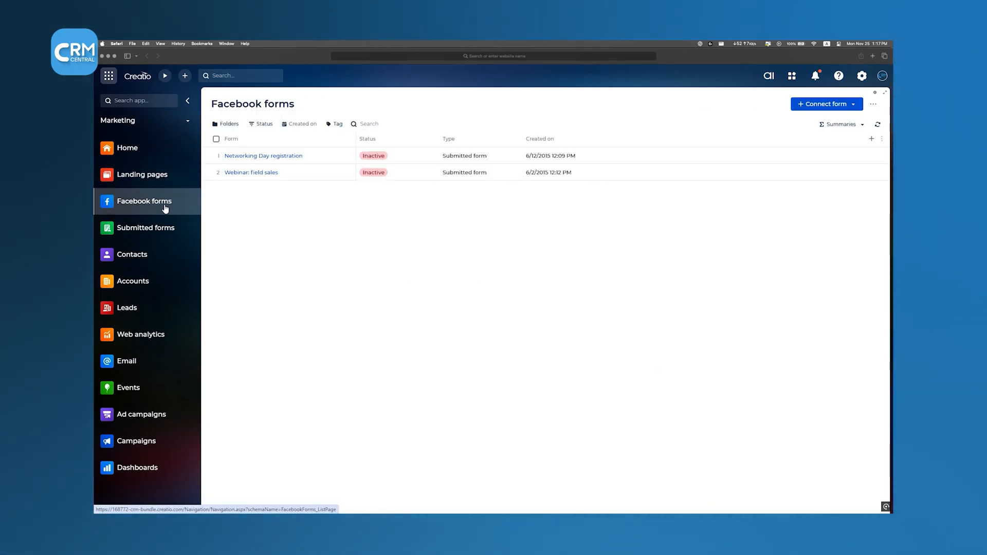
{"action": "left_click", "coordinate": [146, 227]}
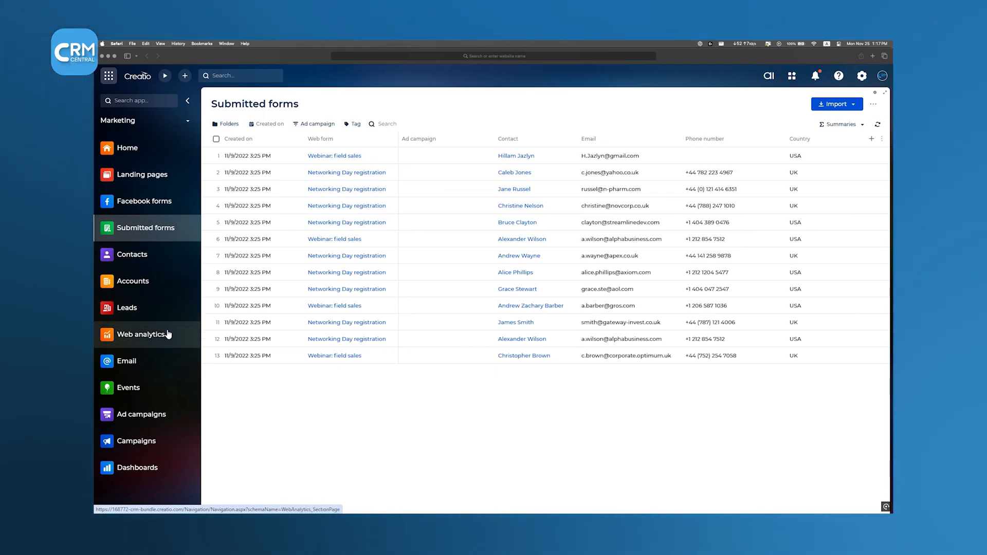
Review the Web analytics overview of contacts, actions and sessions
{"action": "left_click", "coordinate": [143, 335]}
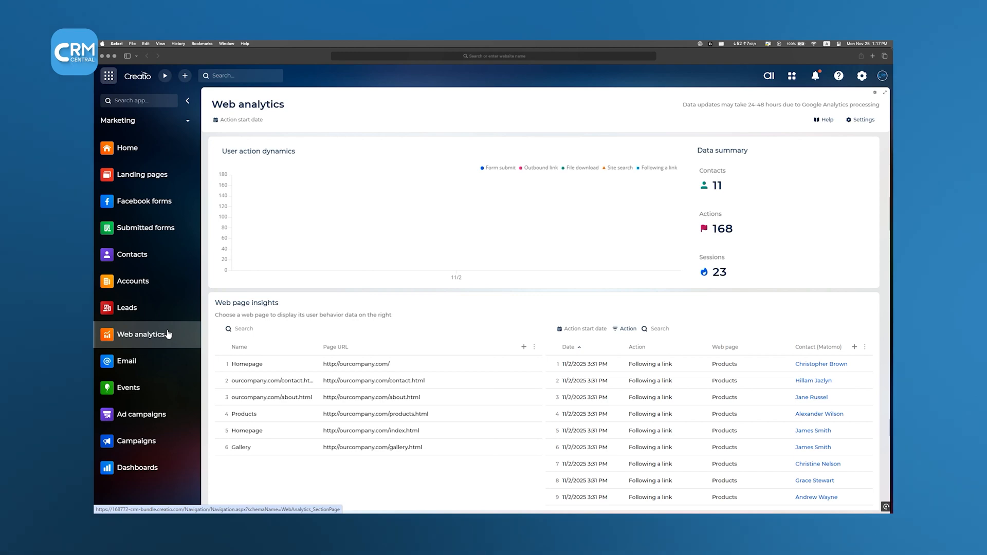
{"action": "scroll", "scroll_direction": "down", "scroll_amount": 3}
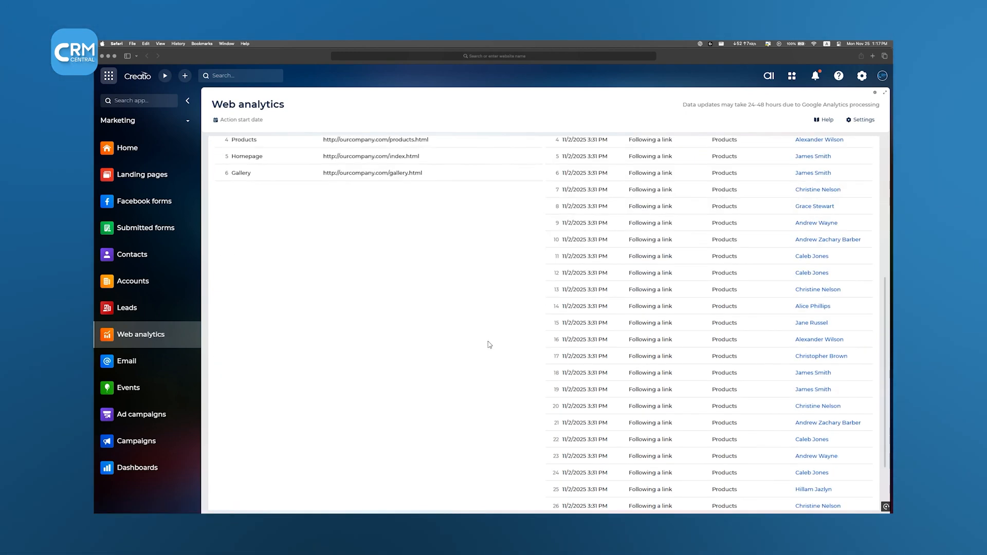
{"action": "scroll", "scroll_direction": "down", "scroll_amount": 3}
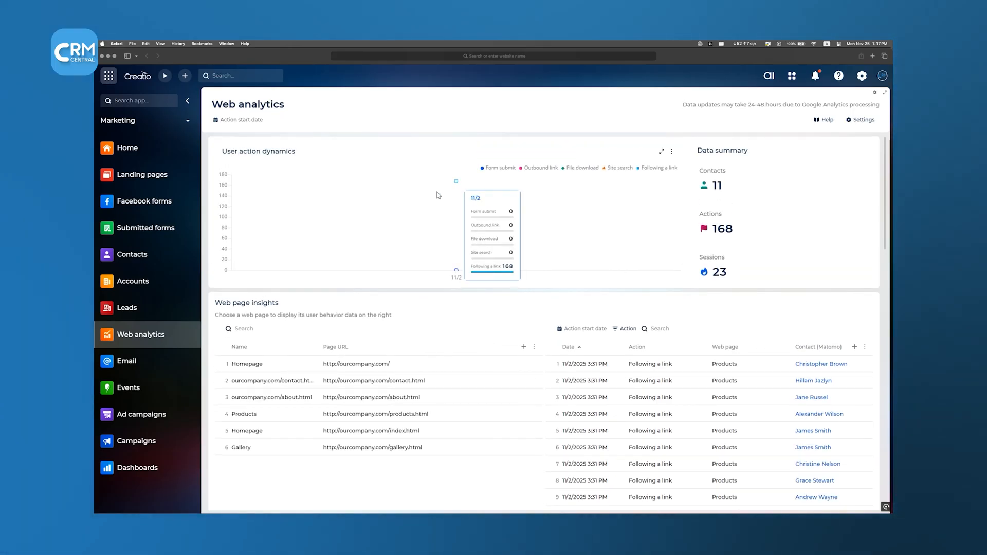
{"action": "mouse_move", "coordinate": [360, 161]}
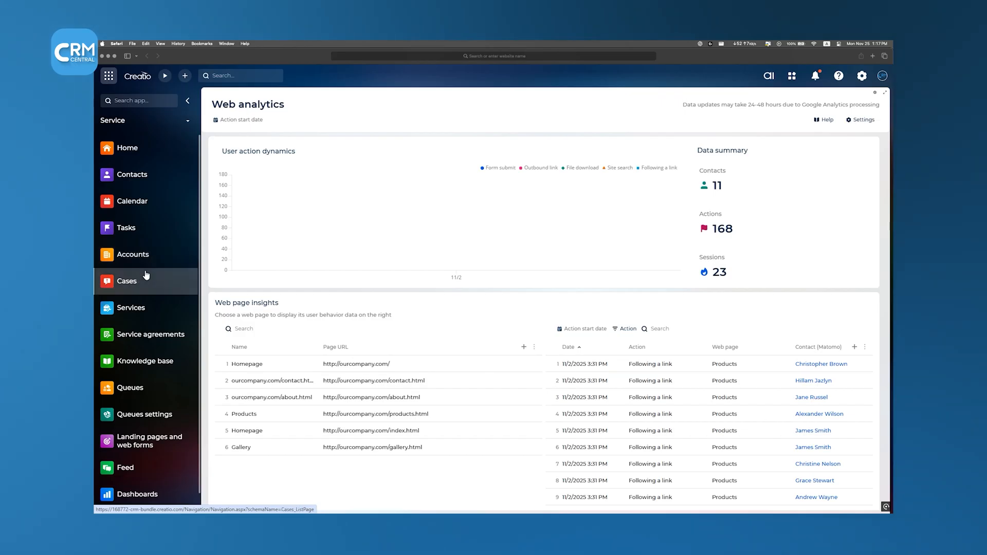
Visit Service Tasks, then return to the CRM home dashboard with 104 opportunities and 78 open leads
{"action": "left_click", "coordinate": [126, 229]}
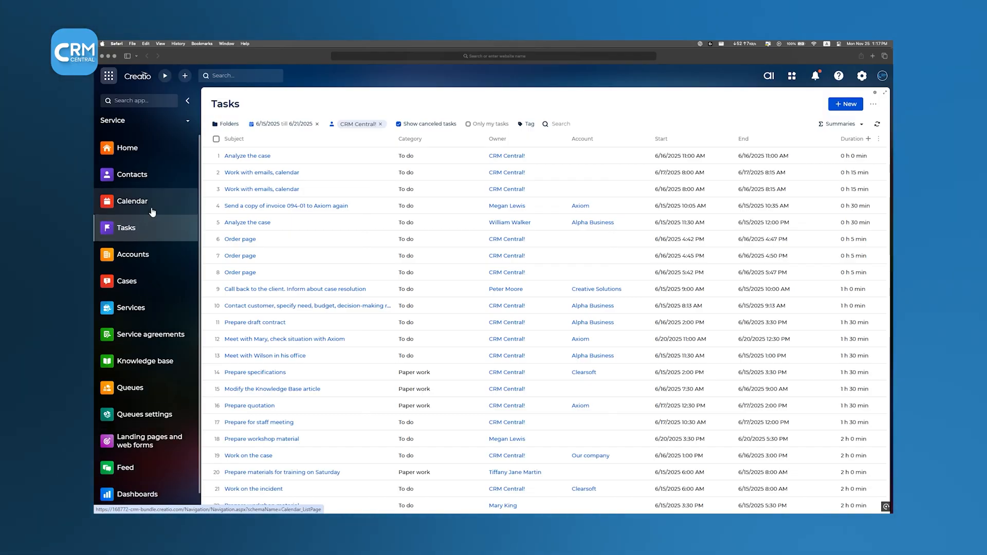
{"action": "mouse_move", "coordinate": [151, 334]}
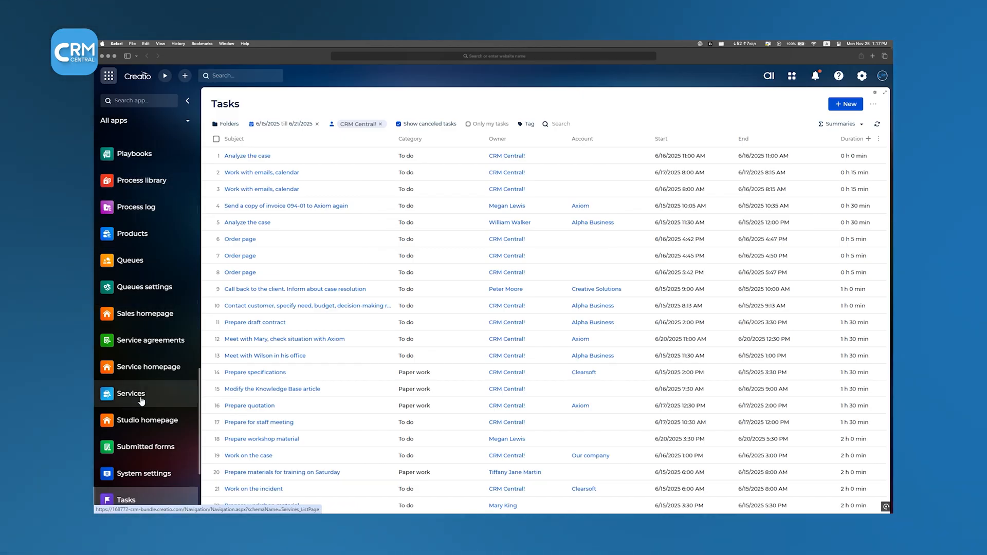
{"action": "left_click", "coordinate": [145, 420]}
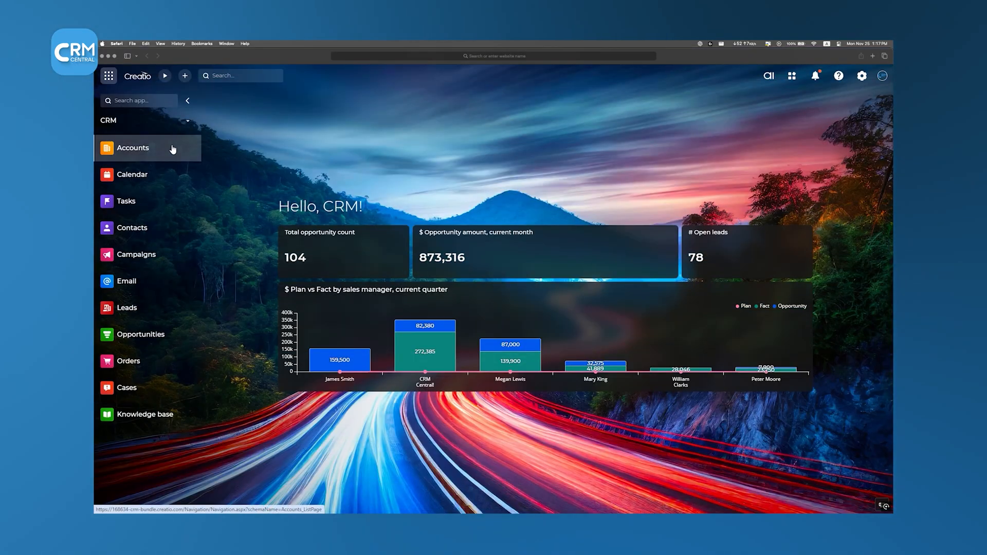
Check Alpha Business's relations diagram, then reveal the Accounts list's Export, Import and duplicates actions
{"action": "left_click", "coordinate": [133, 147]}
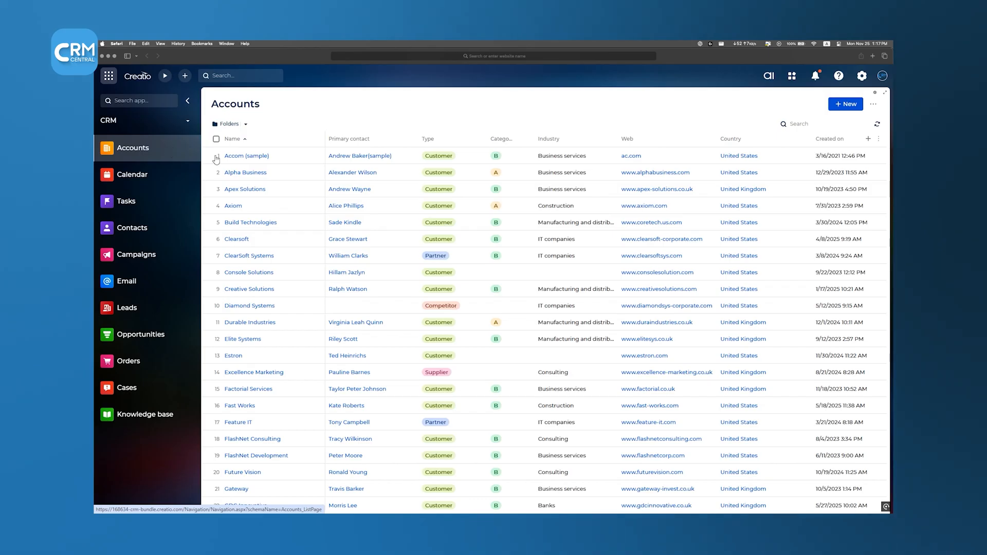
{"action": "left_click", "coordinate": [246, 155]}
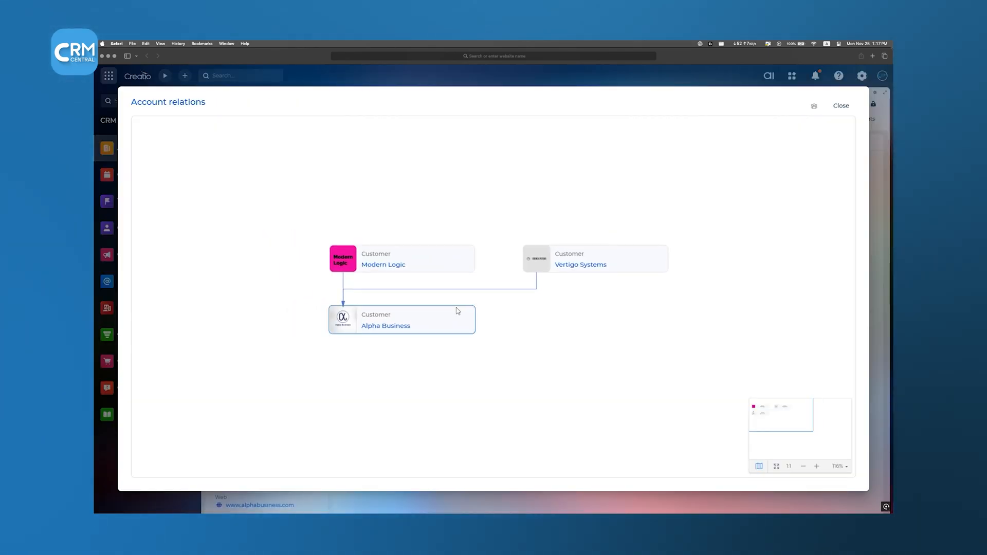
{"action": "left_click", "coordinate": [840, 105]}
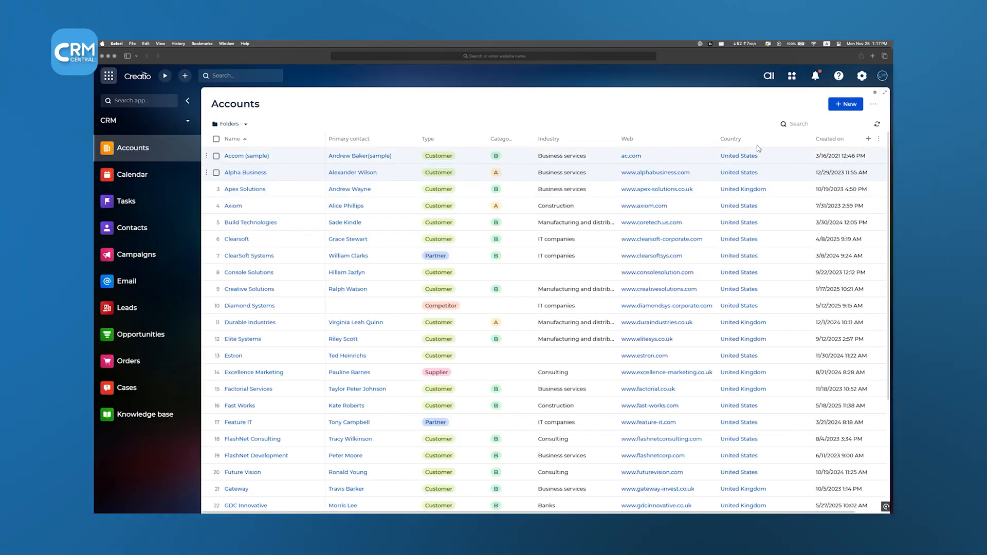
{"action": "left_click", "coordinate": [874, 104]}
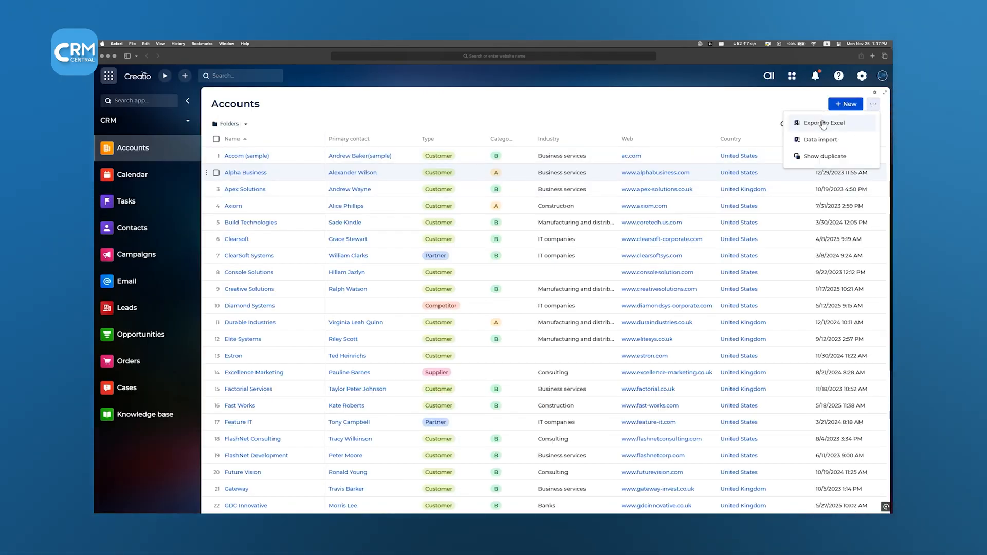